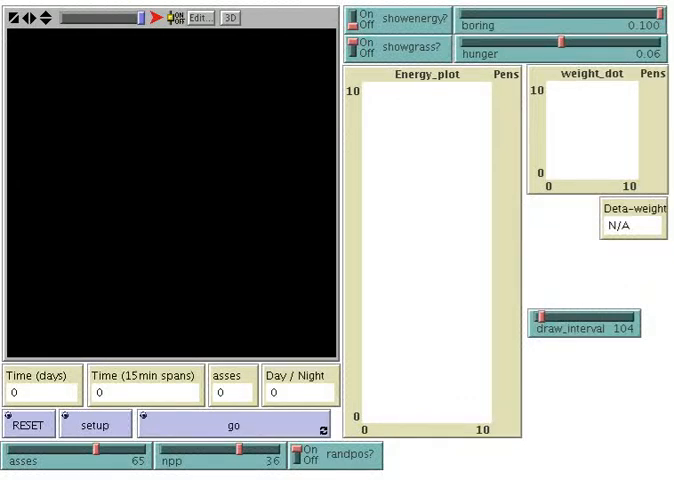
pyautogui.moveTo(172, 260)
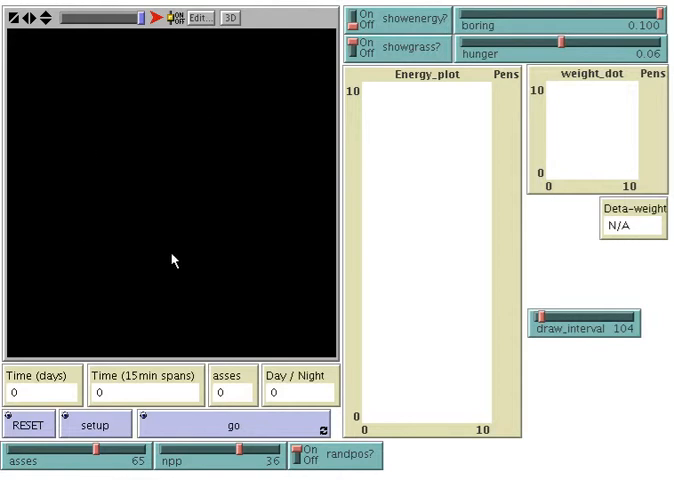
pyautogui.moveTo(86, 188)
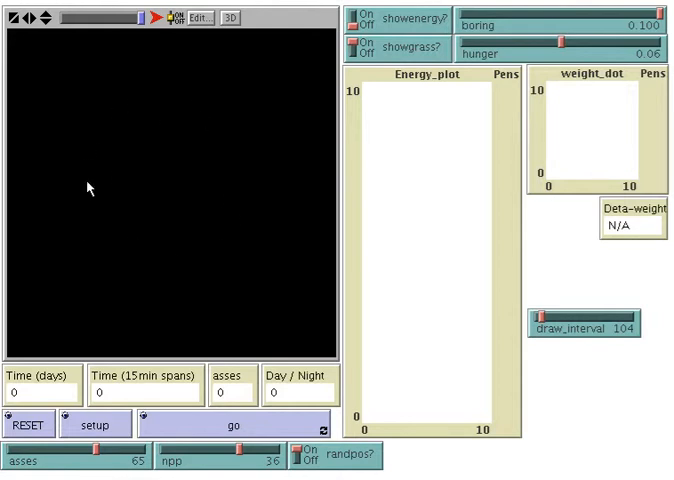
pyautogui.moveTo(184, 234)
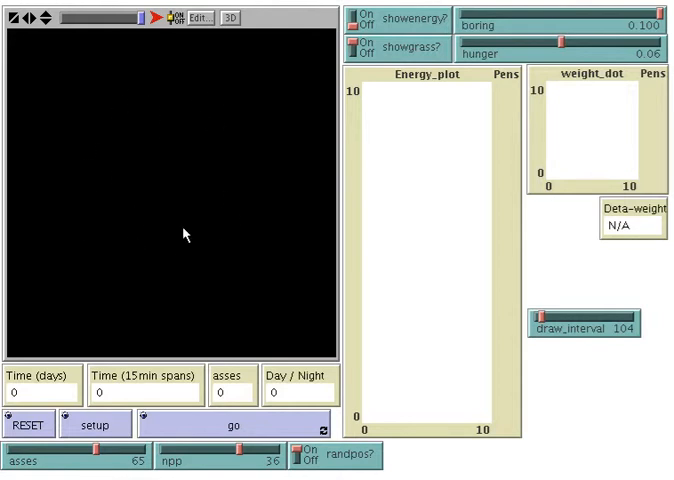
pyautogui.moveTo(210, 120)
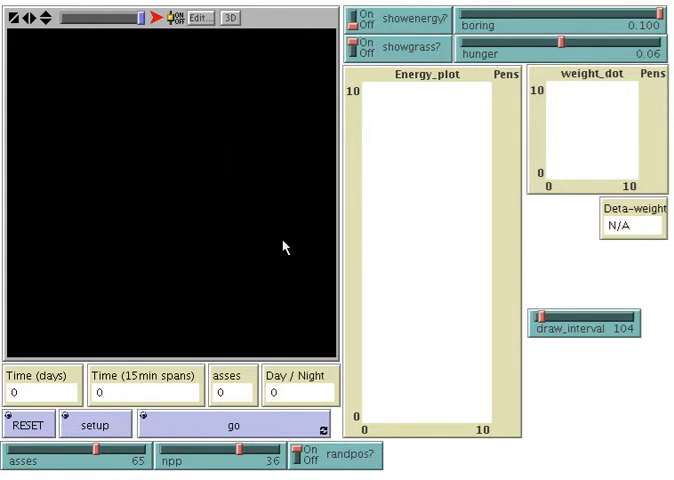
pyautogui.moveTo(258, 380)
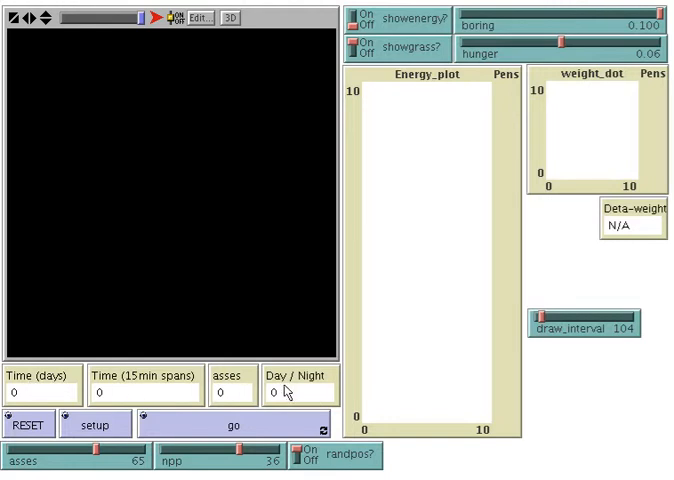
pyautogui.moveTo(70, 392)
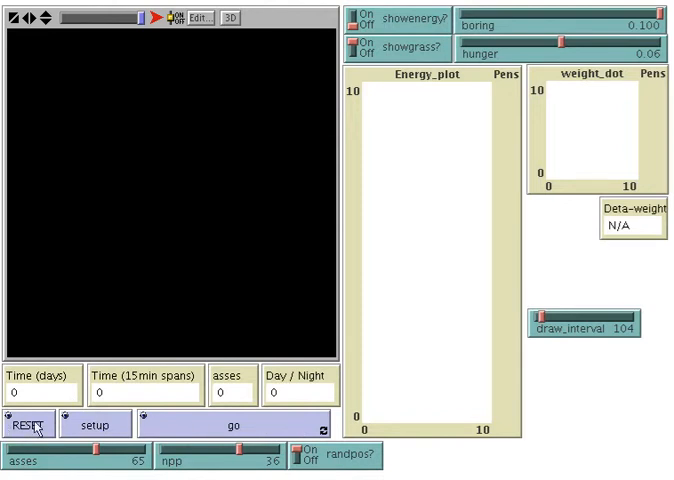
pyautogui.moveTo(224, 420)
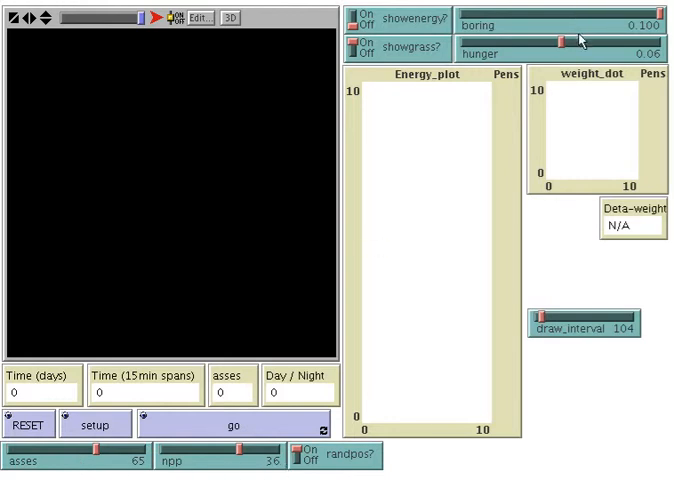
pyautogui.moveTo(350, 428)
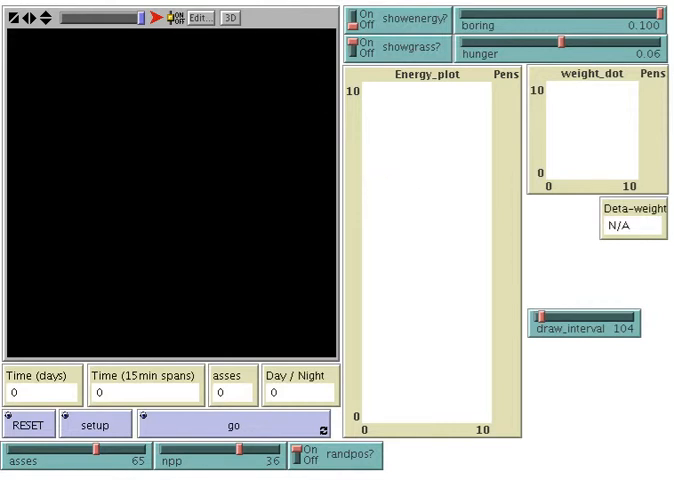
pyautogui.moveTo(268, 196)
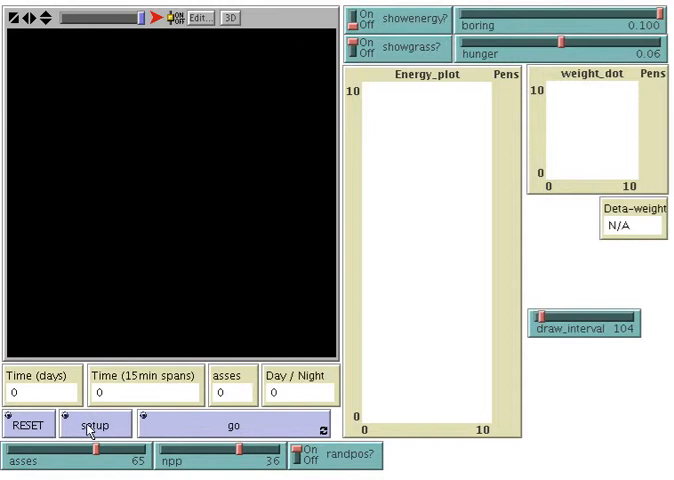
pyautogui.moveTo(270, 428)
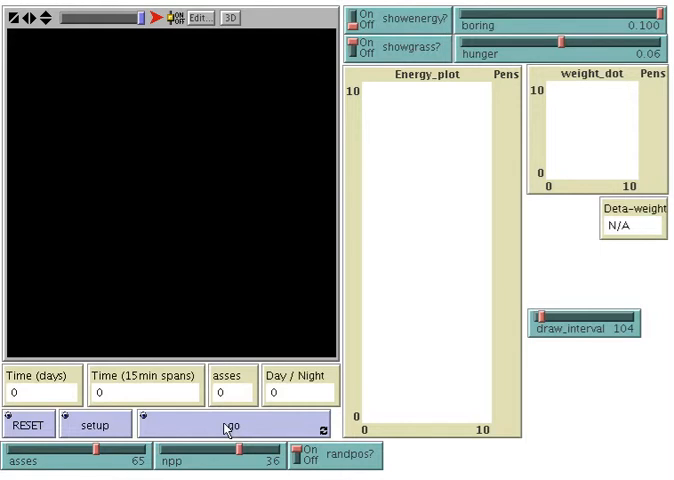
pyautogui.moveTo(322, 208)
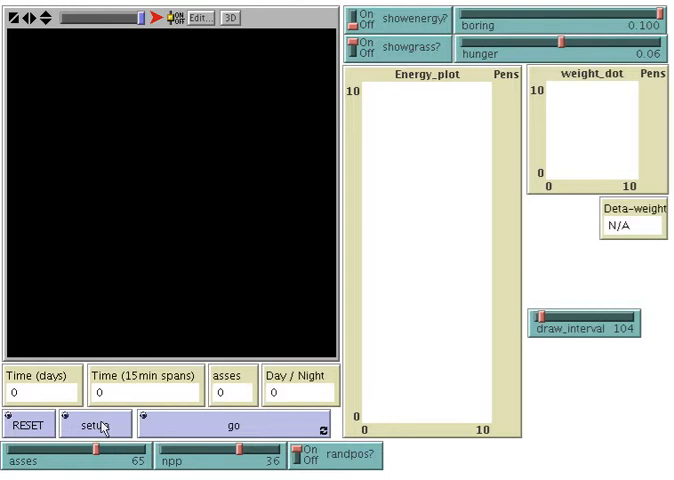
pyautogui.moveTo(64, 468)
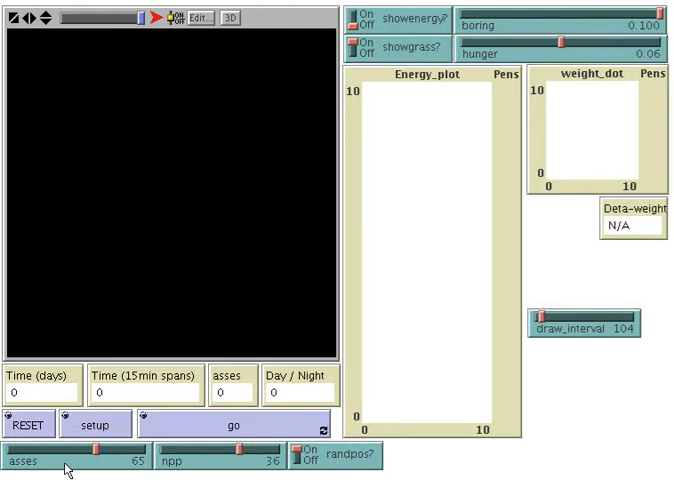
pyautogui.moveTo(92, 460)
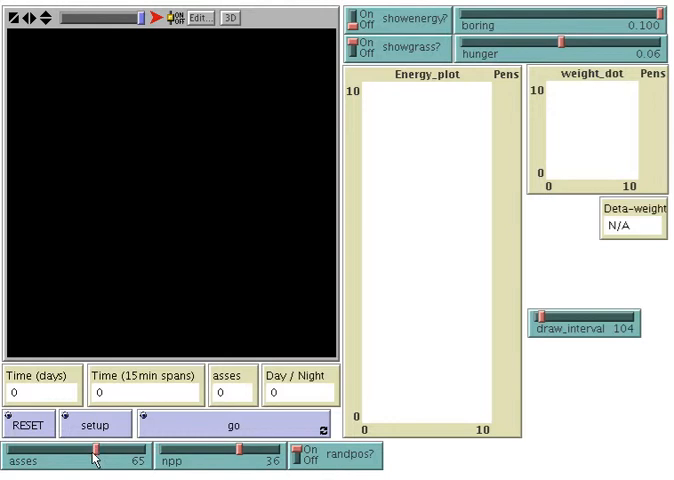
# Sweep the asses slider up to 100 and back down to about 68
pyautogui.moveTo(96, 456); pyautogui.dragTo(64, 456)
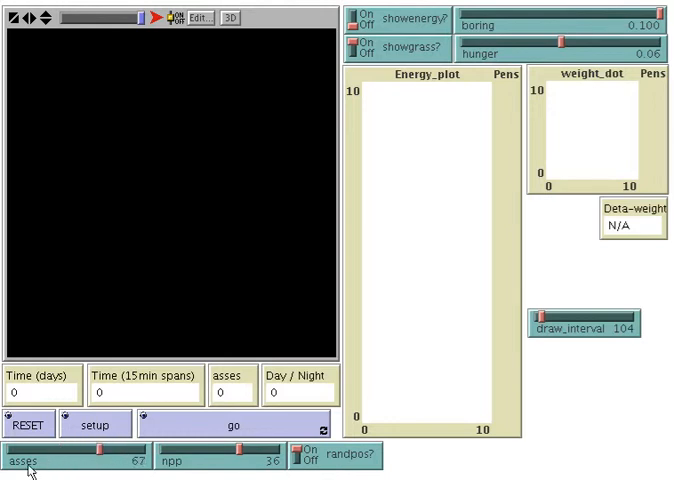
pyautogui.moveTo(100, 456); pyautogui.dragTo(116, 456)
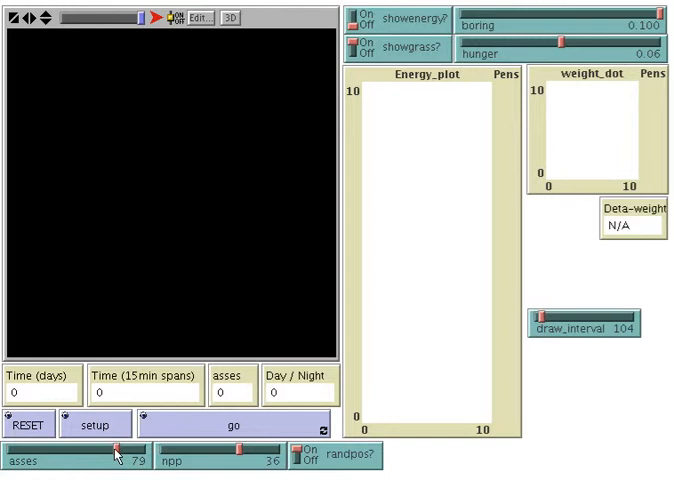
pyautogui.moveTo(116, 456); pyautogui.dragTo(144, 456)
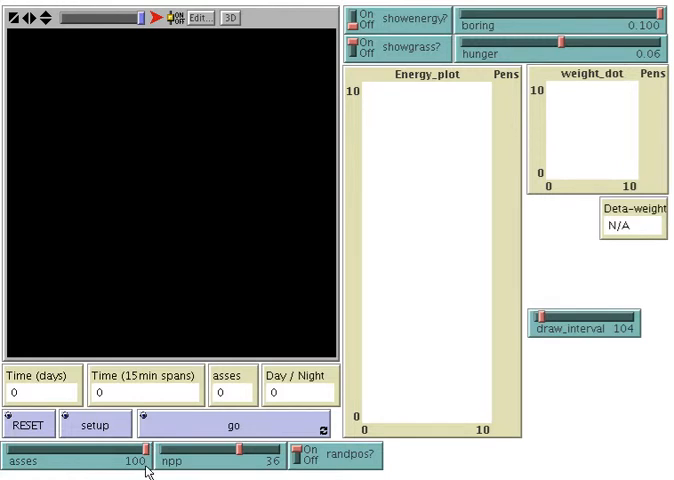
pyautogui.moveTo(144, 456); pyautogui.dragTo(40, 456)
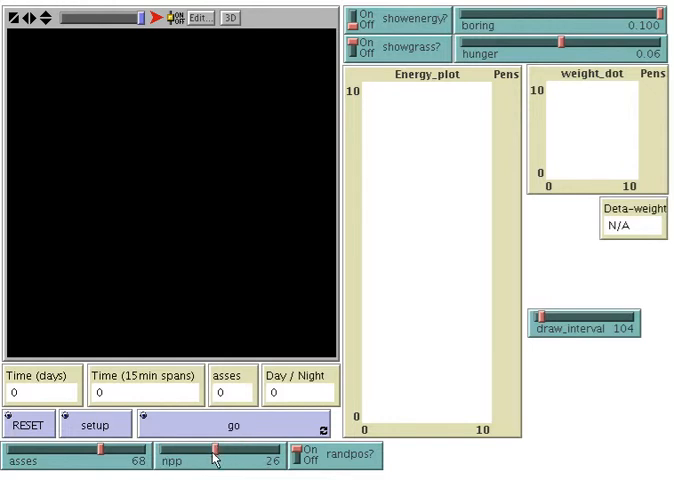
# Set npp down to about 3 and lower the asses slider to a small count
pyautogui.moveTo(212, 460); pyautogui.dragTo(280, 460)
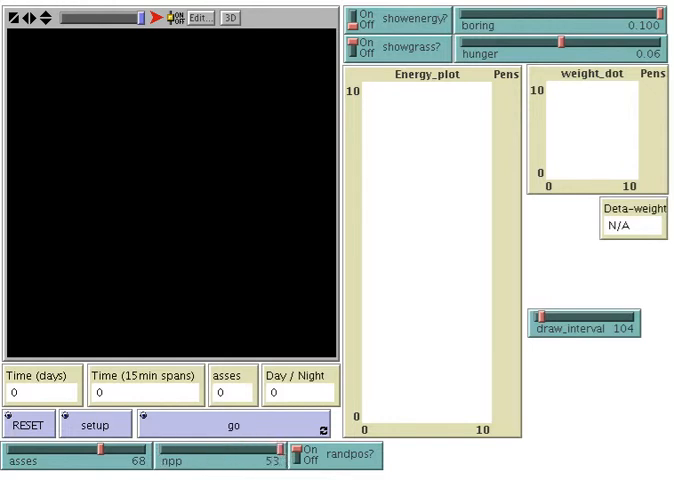
pyautogui.moveTo(284, 458)
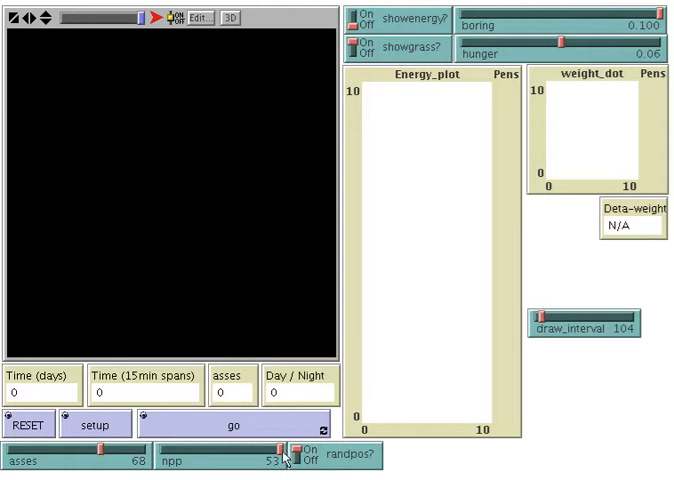
pyautogui.moveTo(290, 448); pyautogui.dragTo(156, 448)
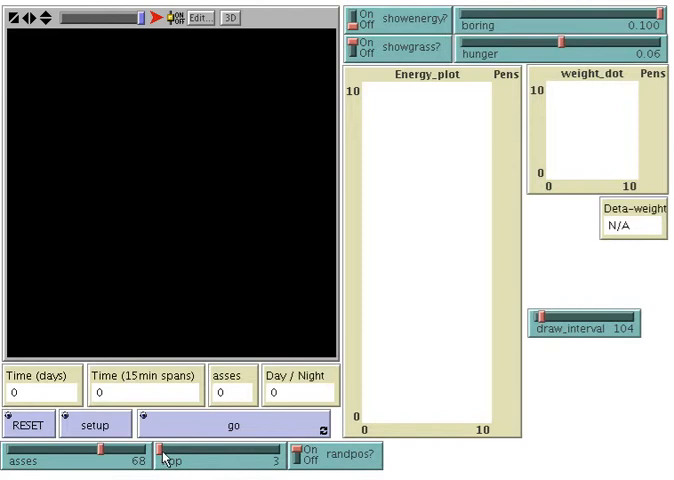
pyautogui.moveTo(108, 452); pyautogui.dragTo(18, 452)
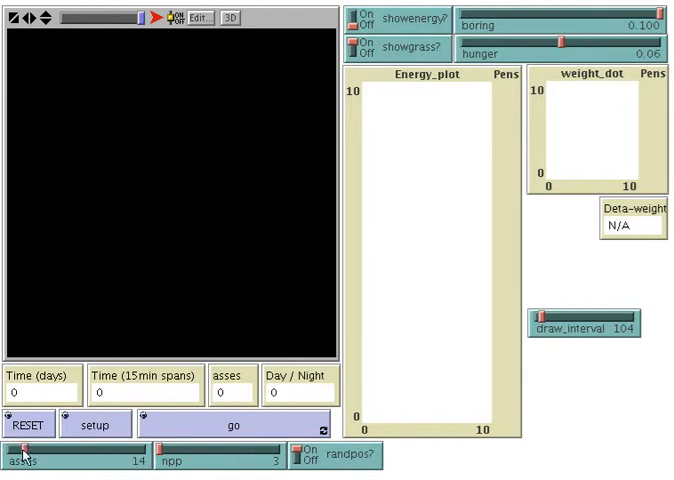
pyautogui.moveTo(130, 456); pyautogui.dragTo(20, 456)
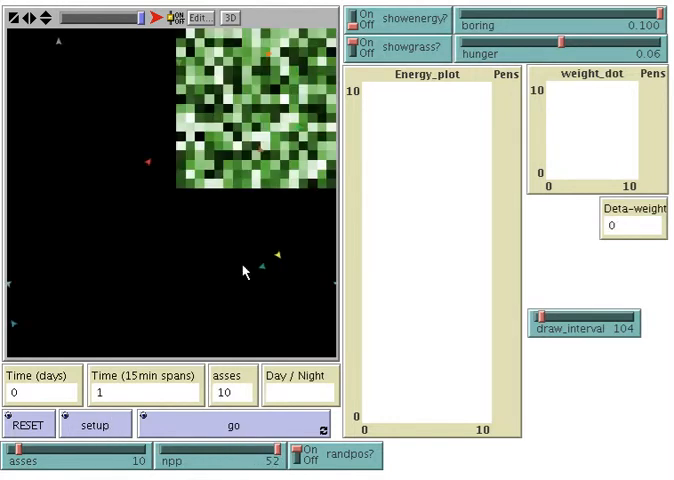
pyautogui.moveTo(88, 64)
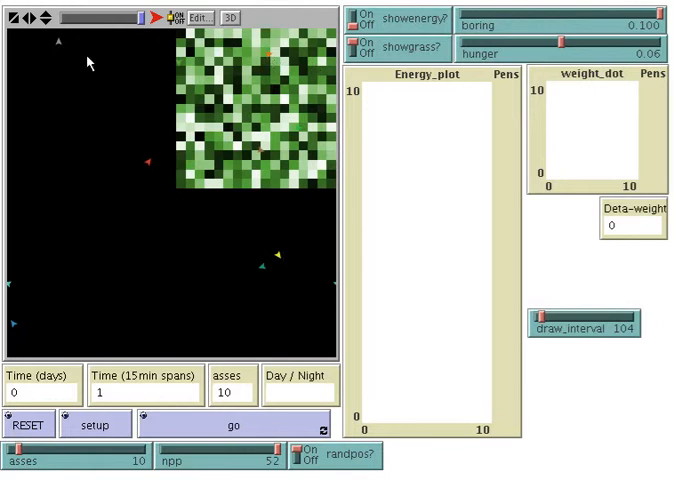
pyautogui.moveTo(290, 158)
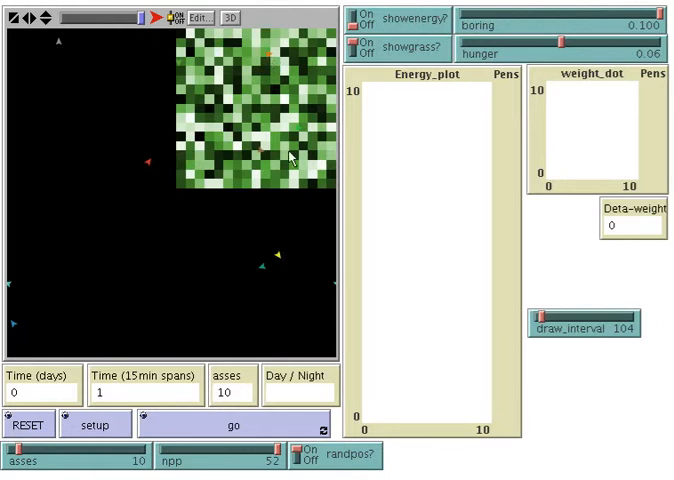
pyautogui.moveTo(172, 42)
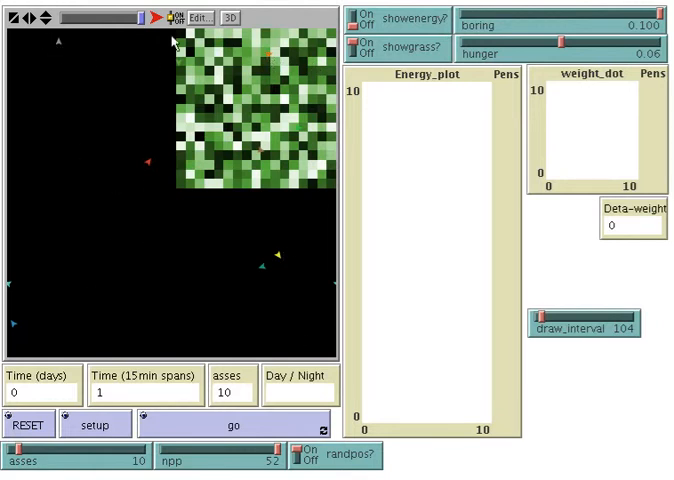
pyautogui.moveTo(176, 84)
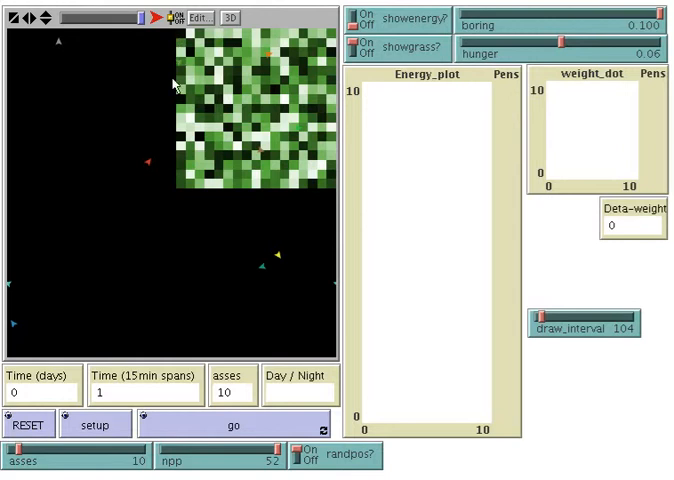
pyautogui.moveTo(302, 62)
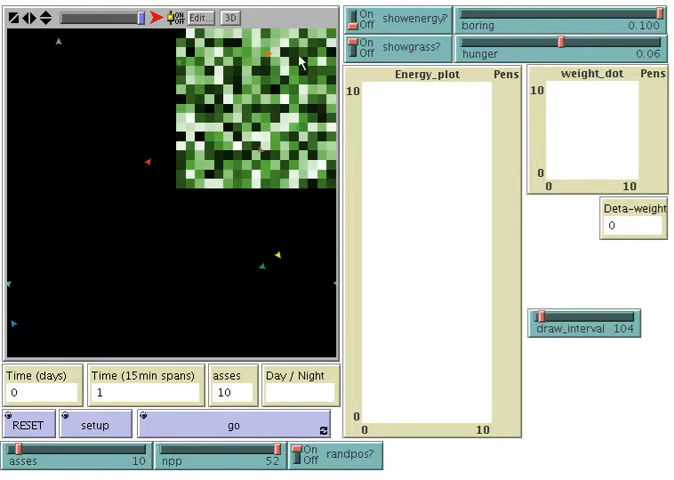
pyautogui.moveTo(218, 52)
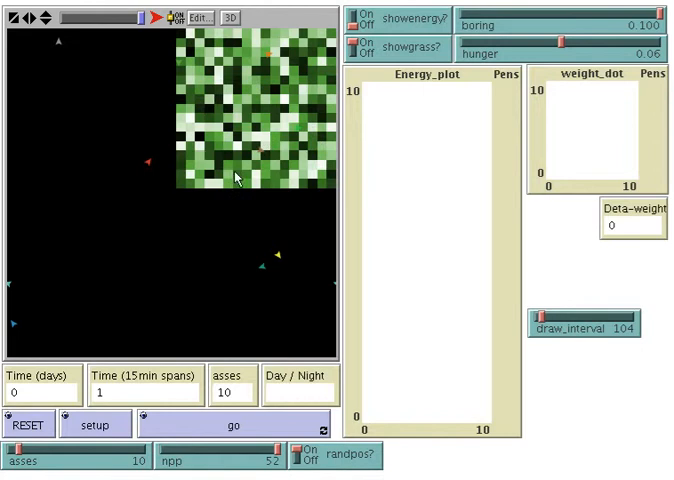
pyautogui.moveTo(104, 304)
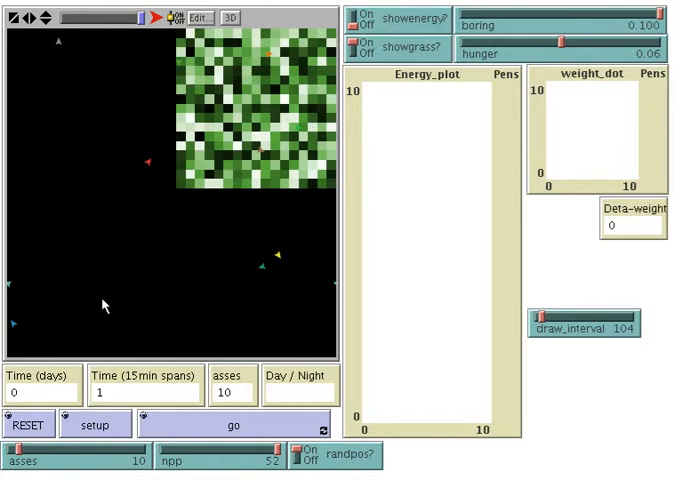
pyautogui.moveTo(80, 204)
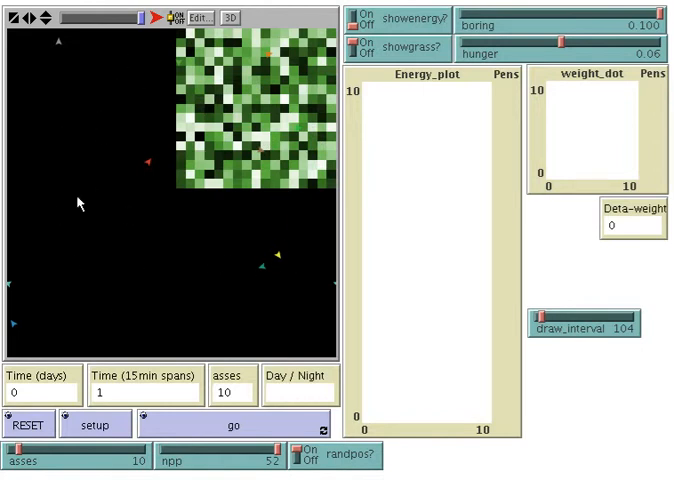
pyautogui.moveTo(150, 230)
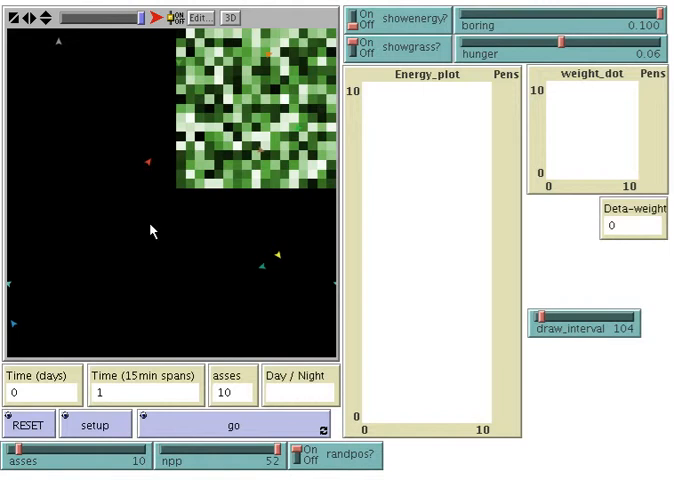
pyautogui.moveTo(232, 110)
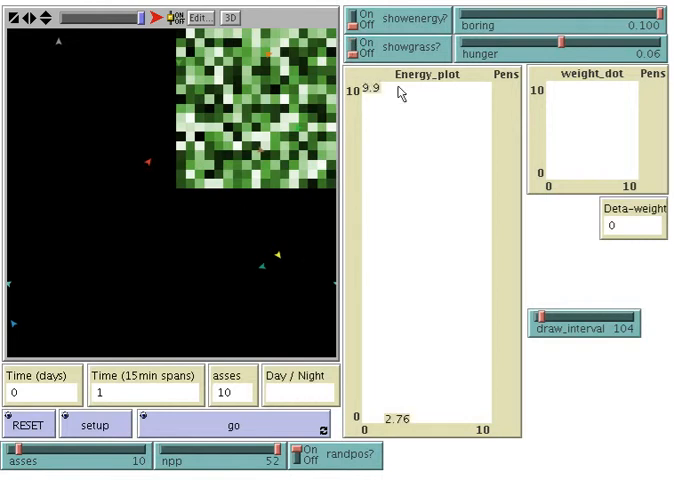
# Run the foraging model to about 4.8 days with grass shown again, then stop it
pyautogui.click(356, 52)
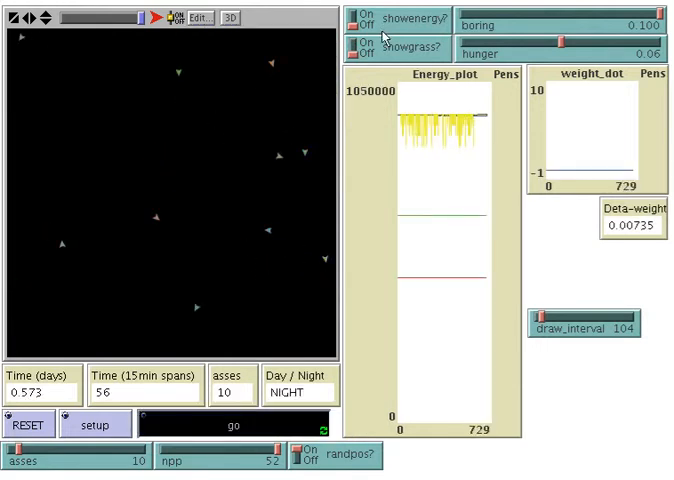
pyautogui.click(352, 48)
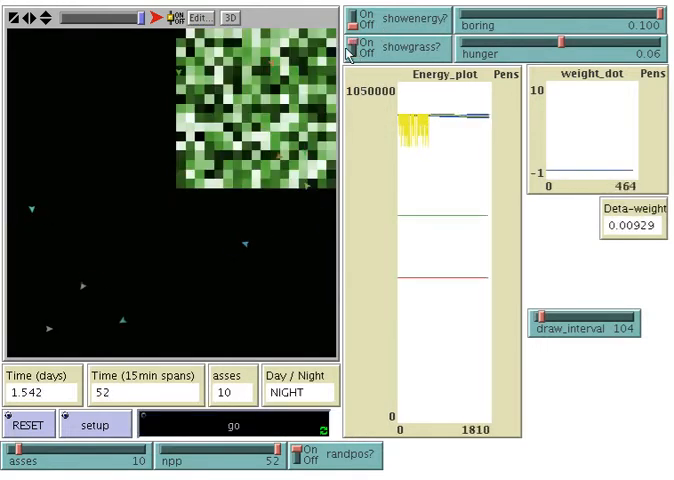
pyautogui.click(352, 50)
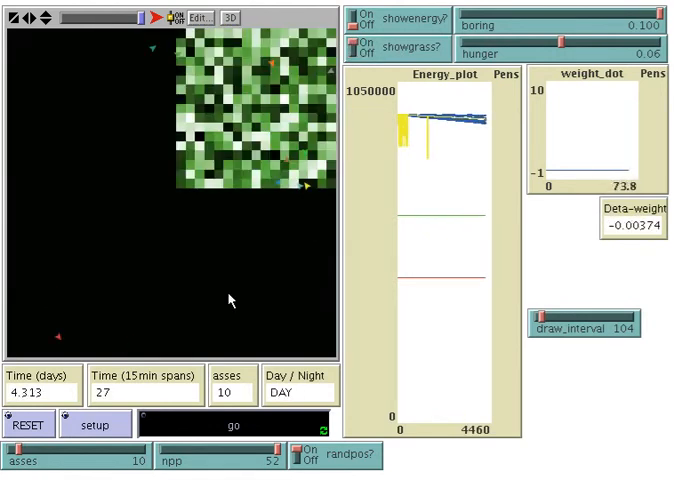
pyautogui.click(232, 424)
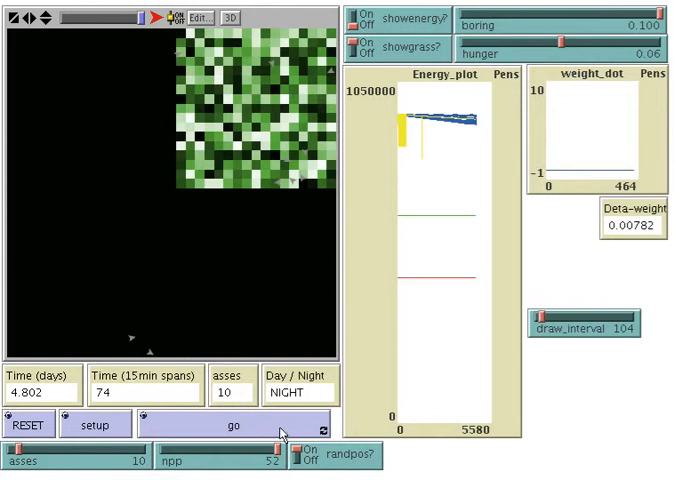
pyautogui.moveTo(292, 250)
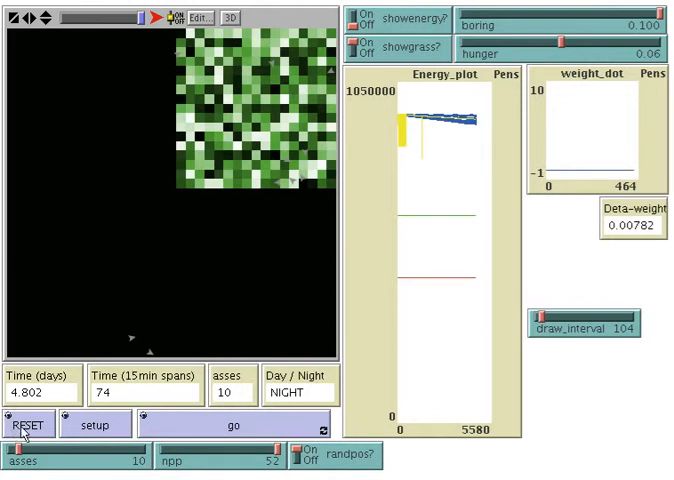
# Reset the world, switch randpos? off and set up 25 asses near the centre
pyautogui.click(28, 424)
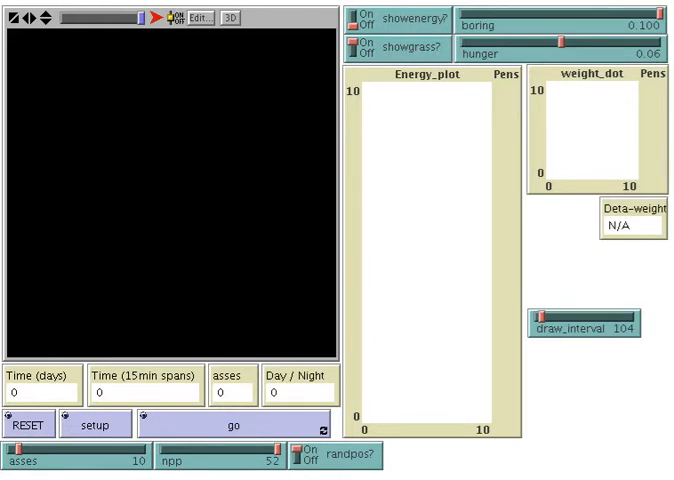
pyautogui.moveTo(300, 112)
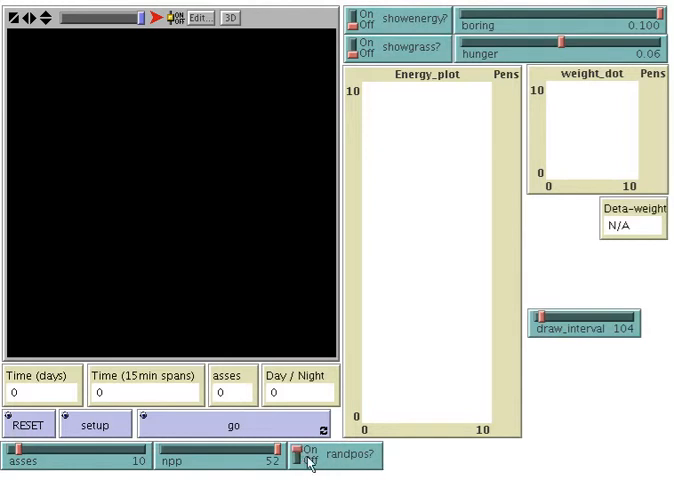
pyautogui.click(300, 456)
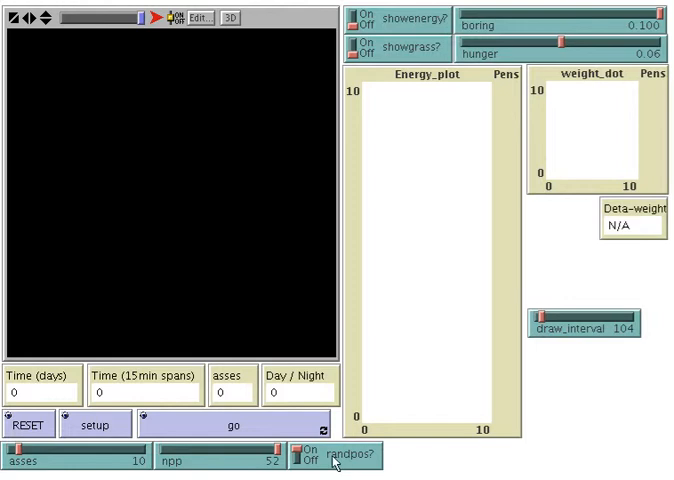
pyautogui.moveTo(108, 468)
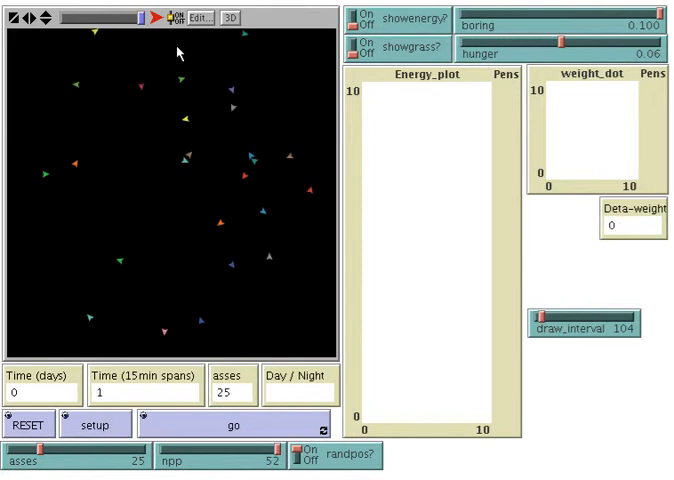
pyautogui.moveTo(208, 296)
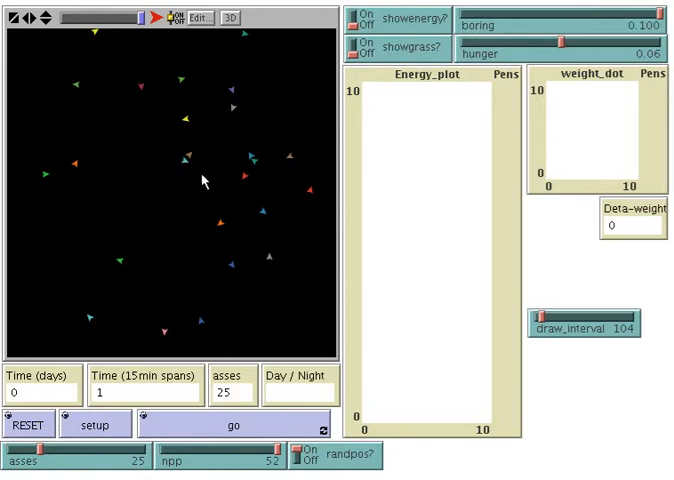
pyautogui.moveTo(212, 202)
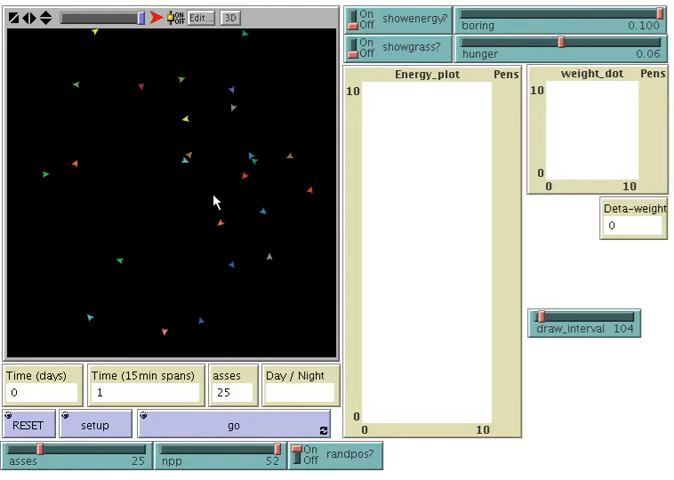
pyautogui.click(300, 452)
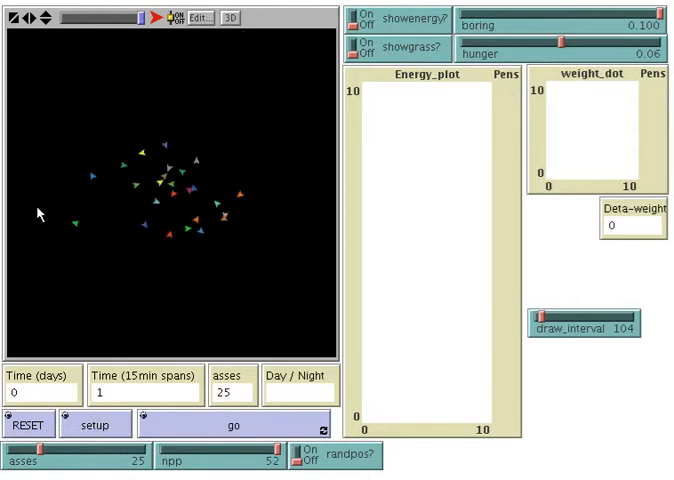
pyautogui.moveTo(232, 262)
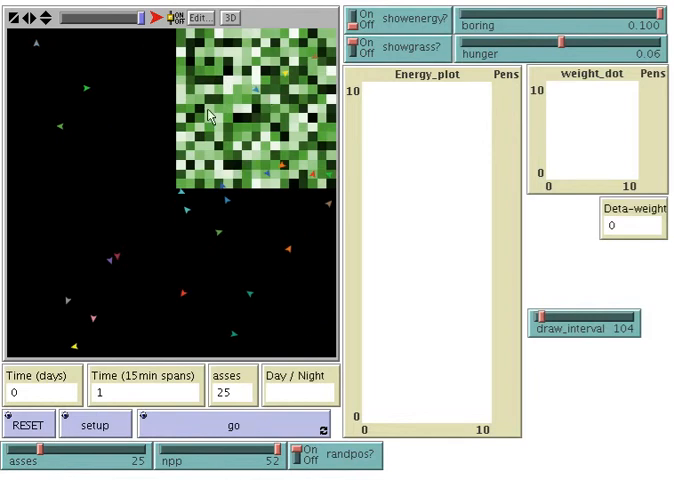
pyautogui.moveTo(258, 56)
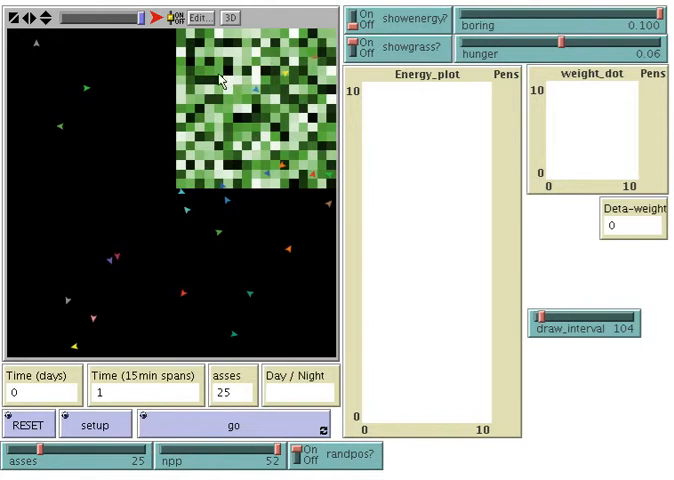
pyautogui.moveTo(248, 104)
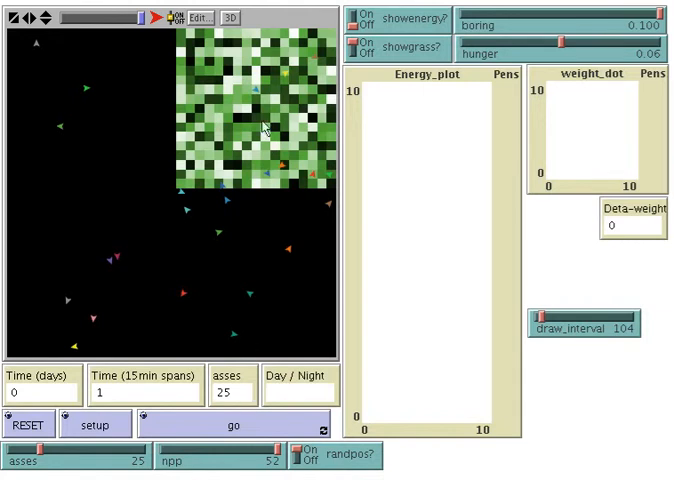
pyautogui.moveTo(244, 76)
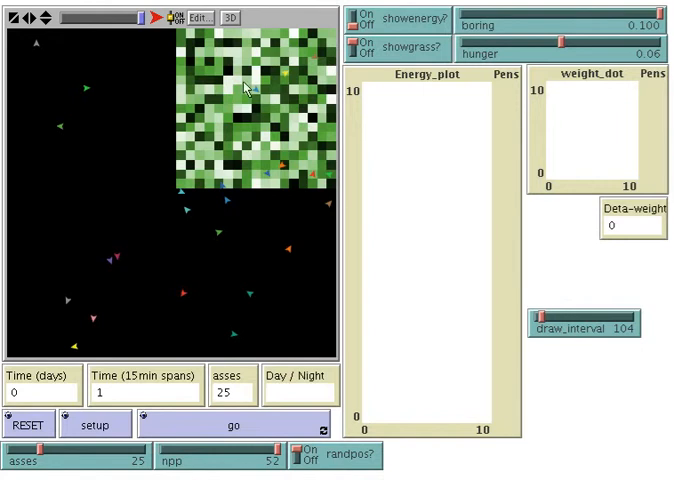
pyautogui.moveTo(176, 468)
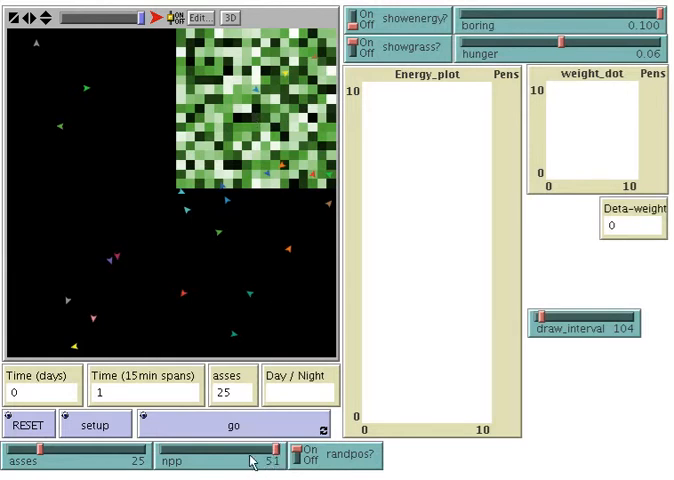
pyautogui.moveTo(270, 456)
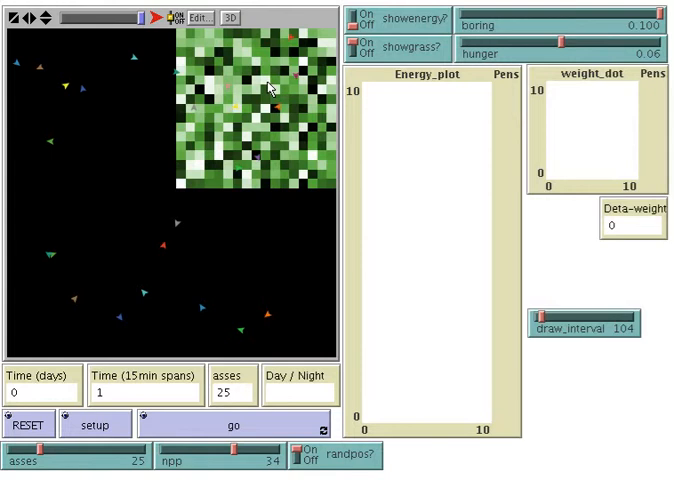
pyautogui.moveTo(270, 472)
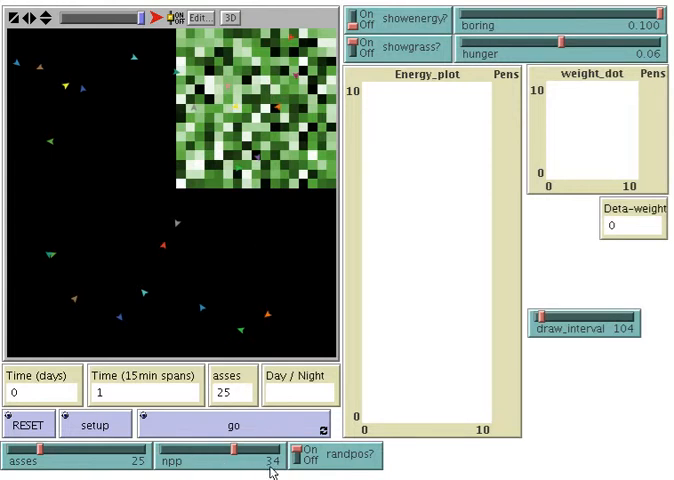
pyautogui.moveTo(280, 116)
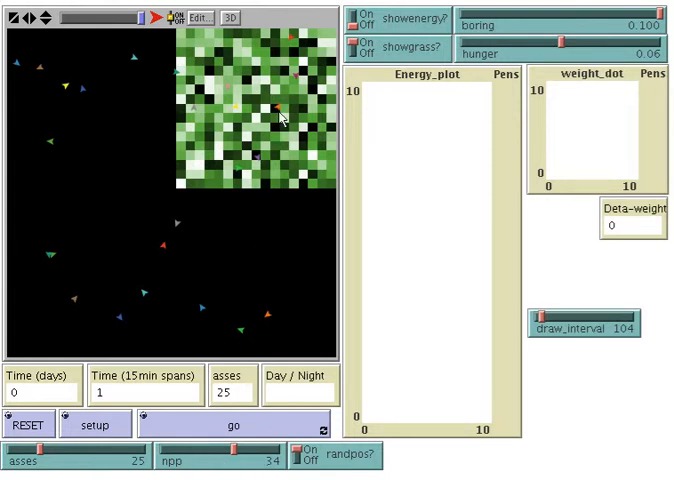
pyautogui.moveTo(248, 222)
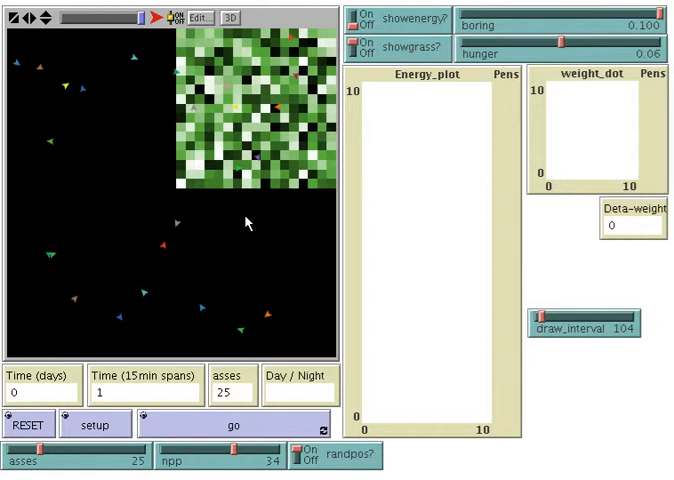
pyautogui.moveTo(70, 448)
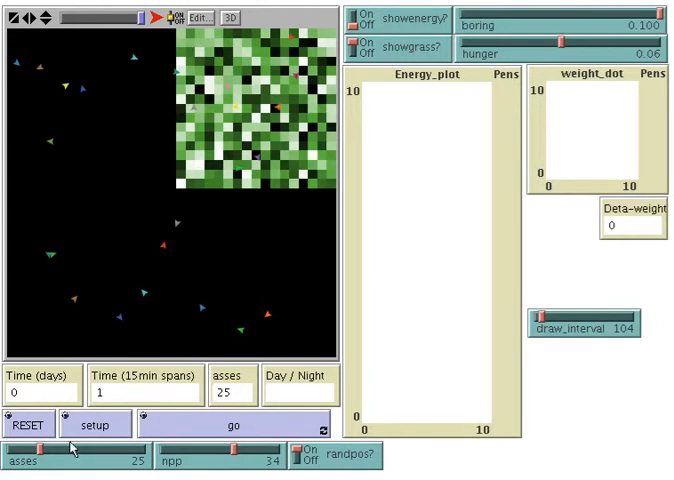
# Reset the model and set it up again with the asses slider at 2
pyautogui.click(28, 424)
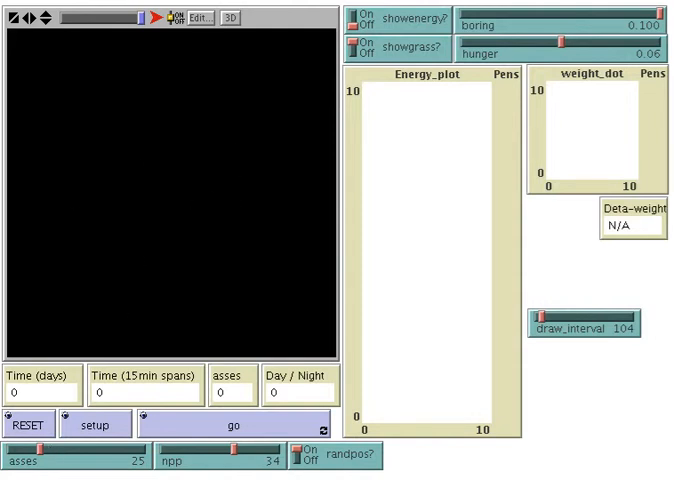
pyautogui.moveTo(48, 468)
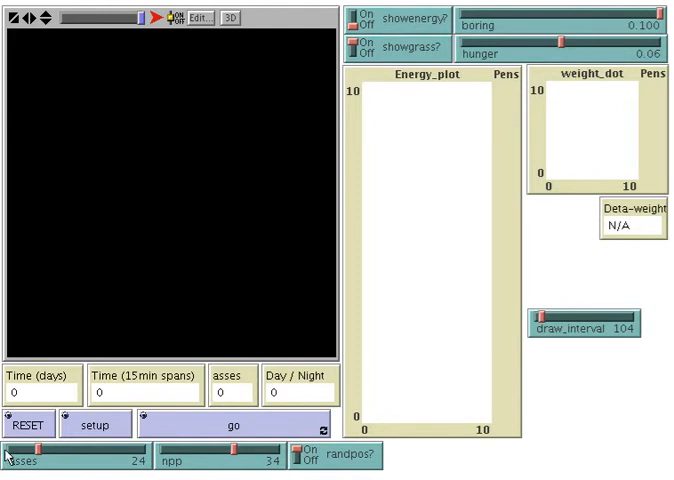
pyautogui.moveTo(130, 460); pyautogui.dragTo(40, 460)
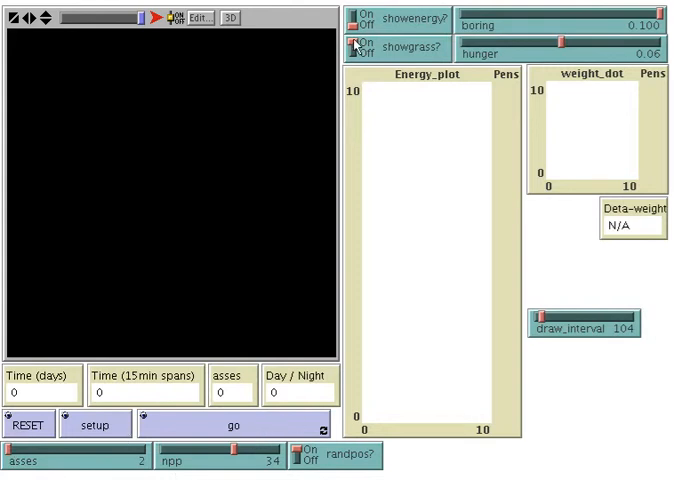
pyautogui.moveTo(176, 244)
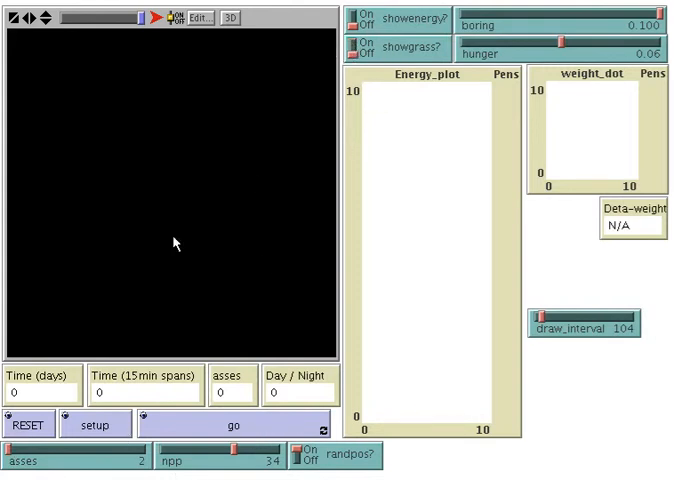
pyautogui.click(232, 424)
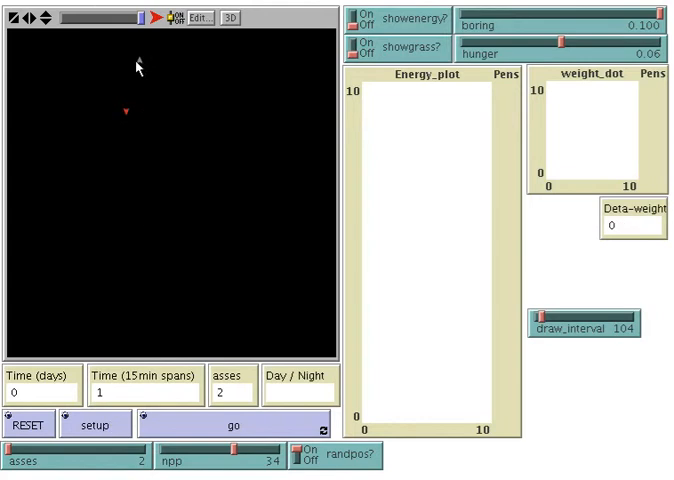
pyautogui.moveTo(184, 212)
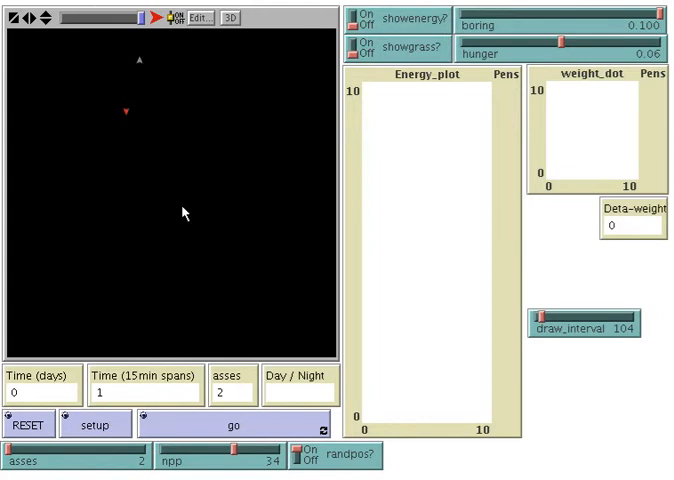
pyautogui.moveTo(194, 208)
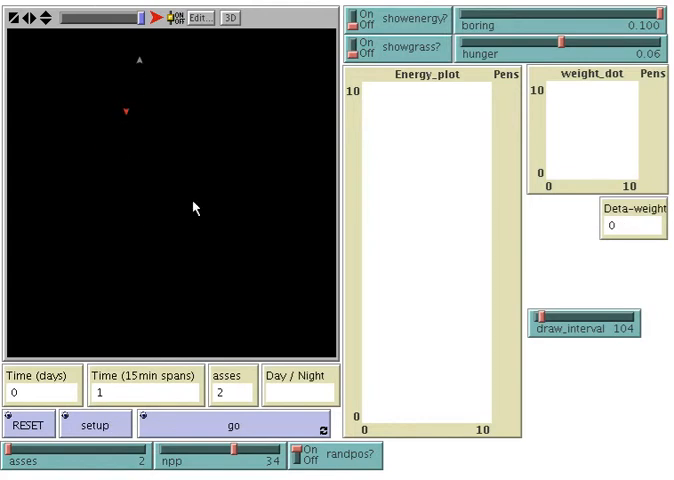
pyautogui.moveTo(132, 120)
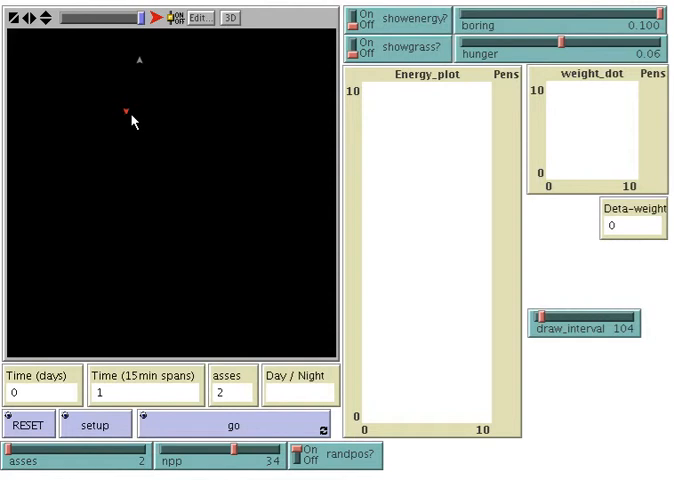
pyautogui.moveTo(136, 58)
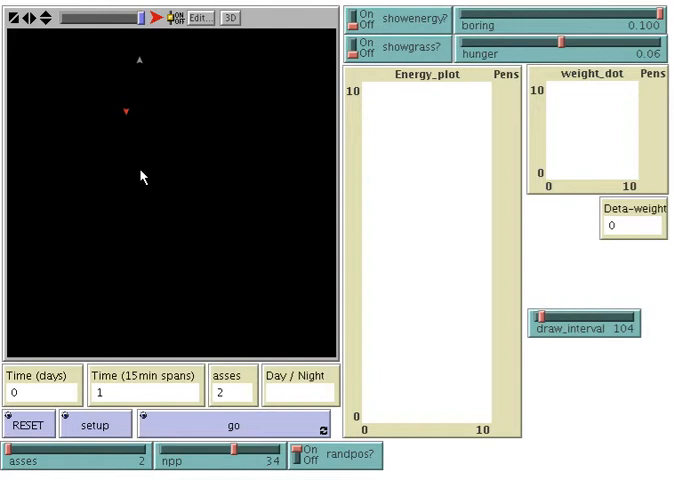
pyautogui.moveTo(164, 192)
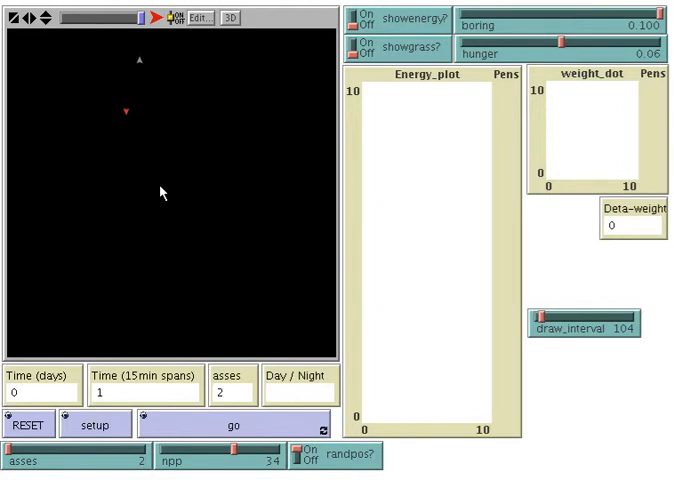
pyautogui.moveTo(264, 428)
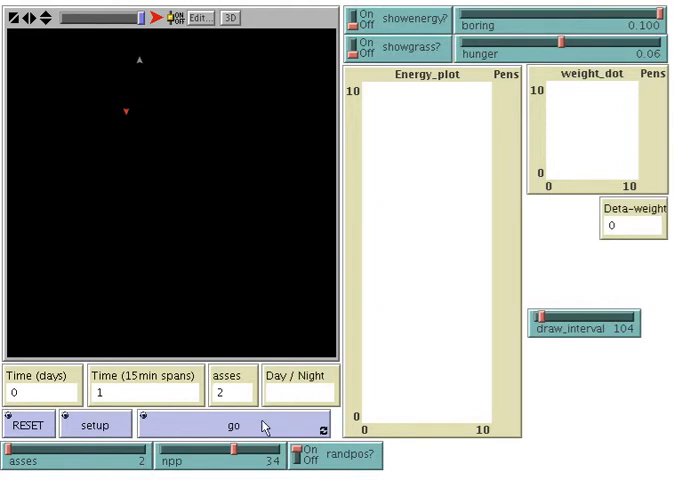
# Run the two-ass model continuously until about 79 days have passed
pyautogui.click(234, 424)
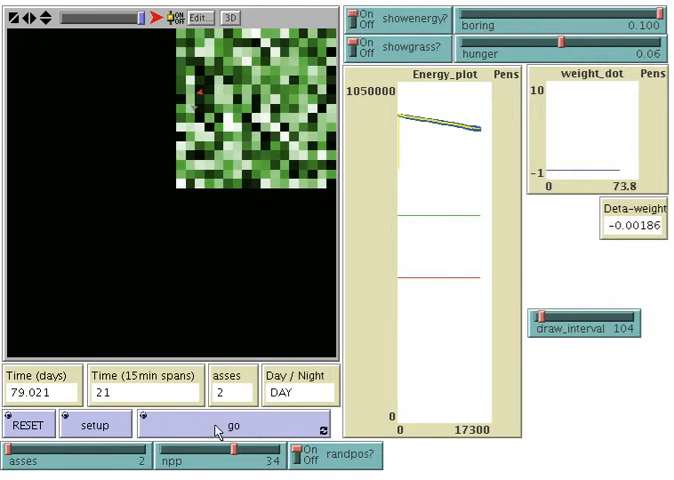
# Stop the two-ass run at about day 83
pyautogui.click(232, 424)
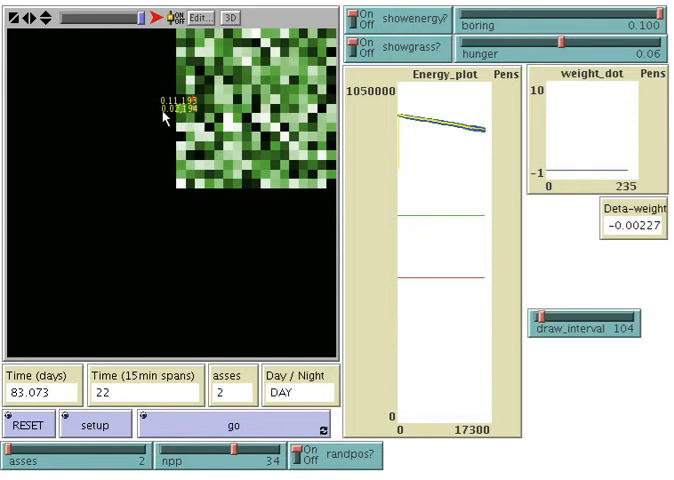
pyautogui.moveTo(170, 122)
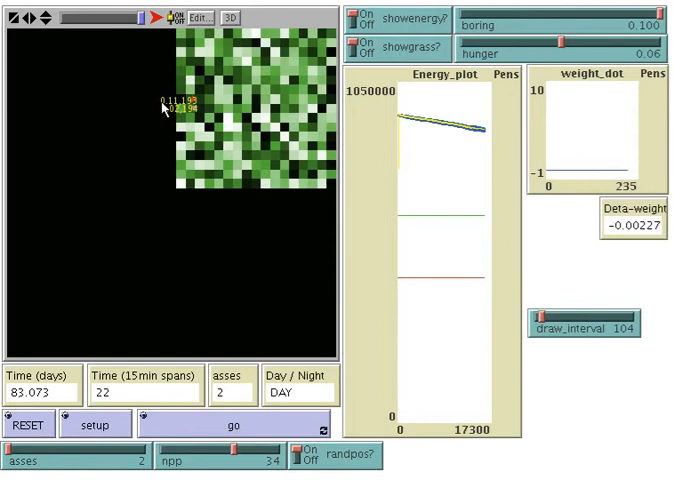
pyautogui.moveTo(176, 132)
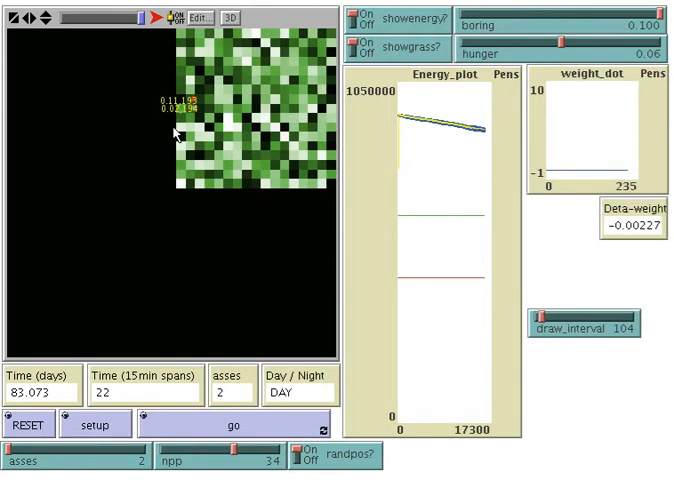
pyautogui.moveTo(118, 428)
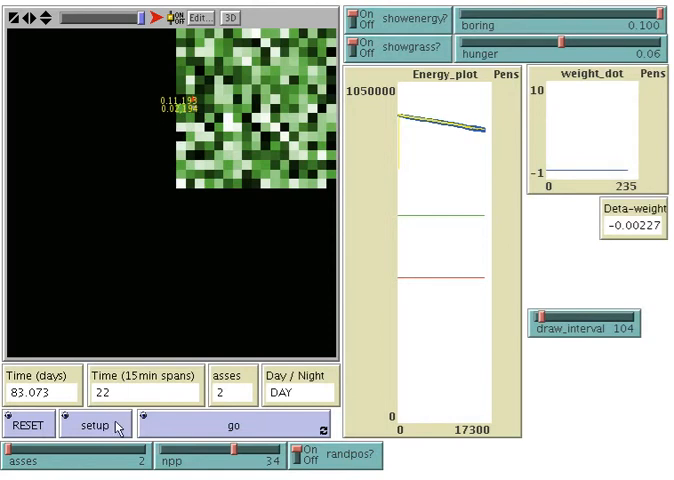
# Set up a fresh world with 25 scattered asses and start the run
pyautogui.click(28, 424)
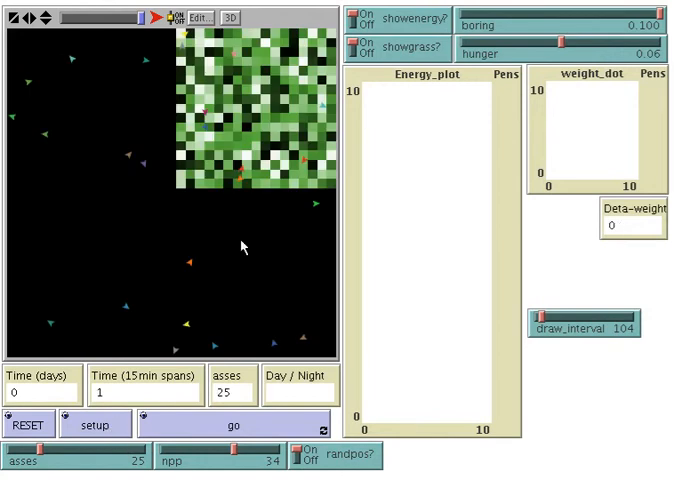
pyautogui.moveTo(210, 56)
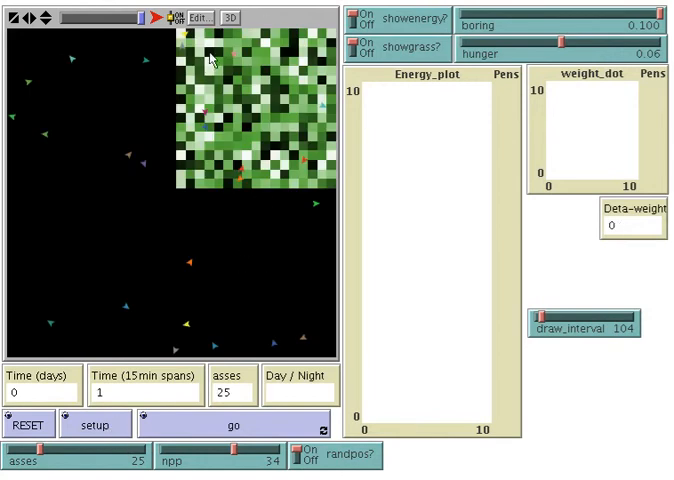
pyautogui.moveTo(184, 222)
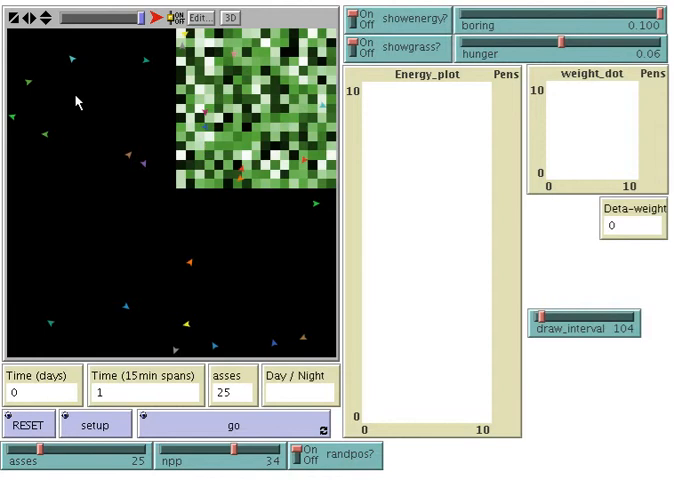
pyautogui.moveTo(128, 156)
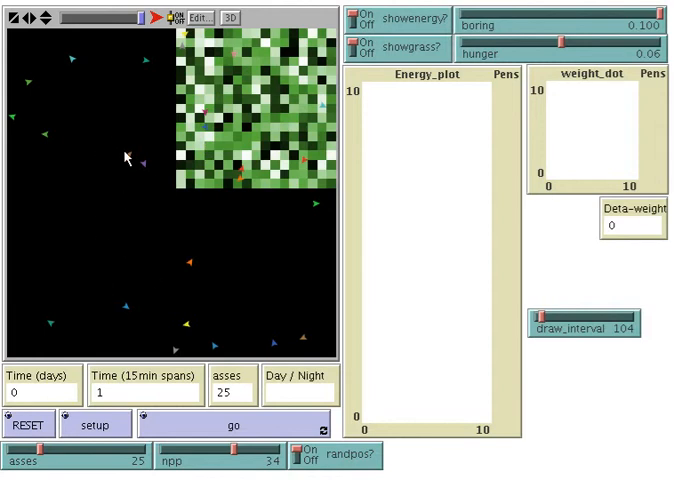
pyautogui.moveTo(132, 168)
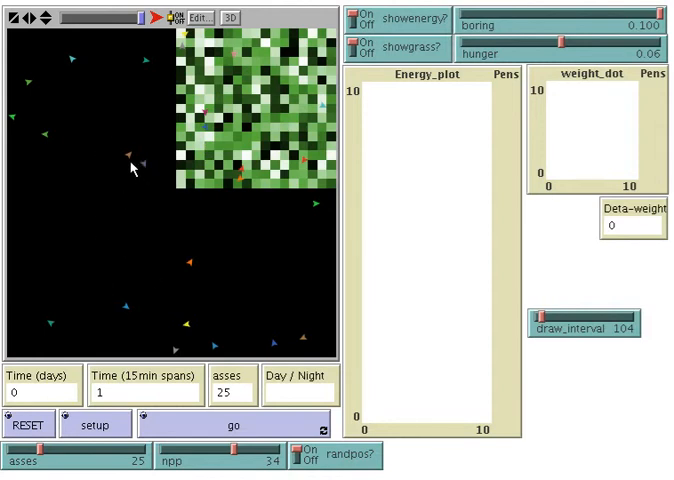
pyautogui.moveTo(164, 248)
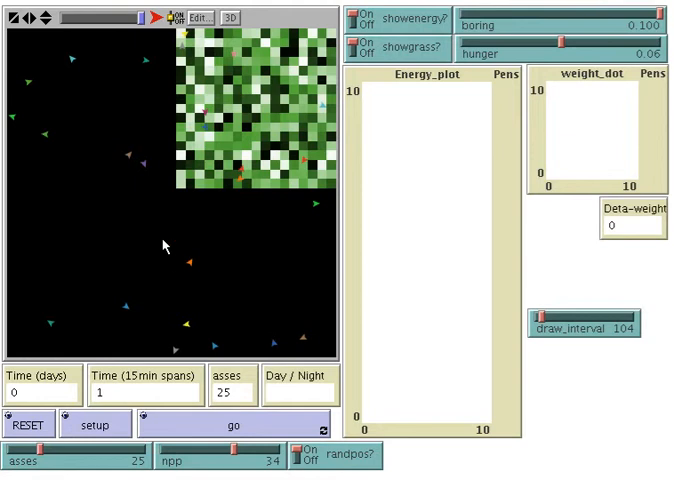
pyautogui.click(234, 424)
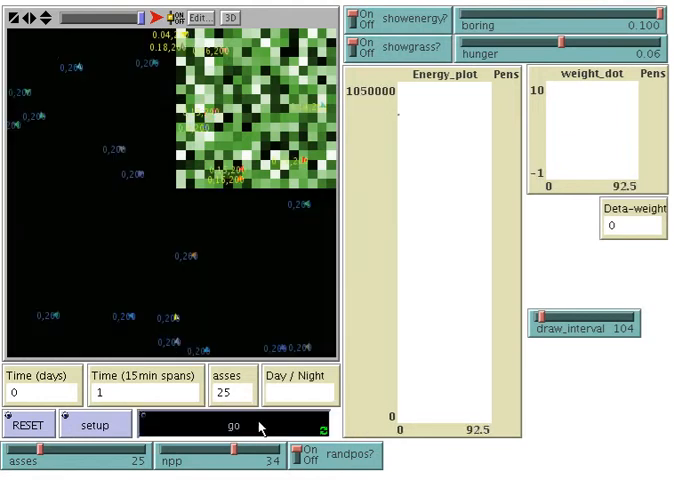
# Pause the 25-ass run at about 0.22 days
pyautogui.click(222, 424)
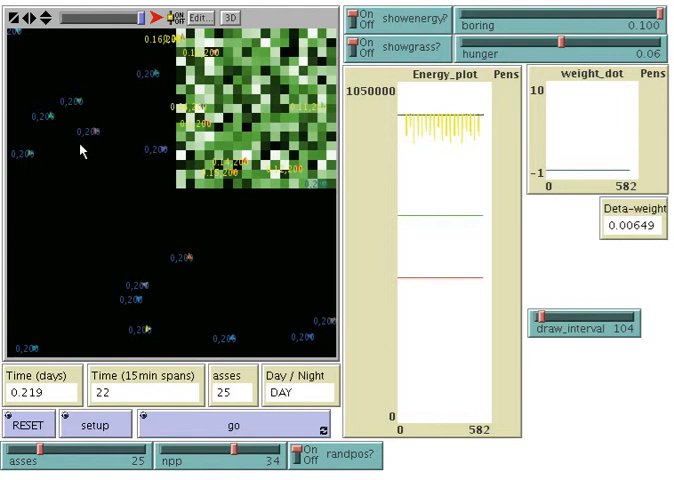
pyautogui.moveTo(268, 224)
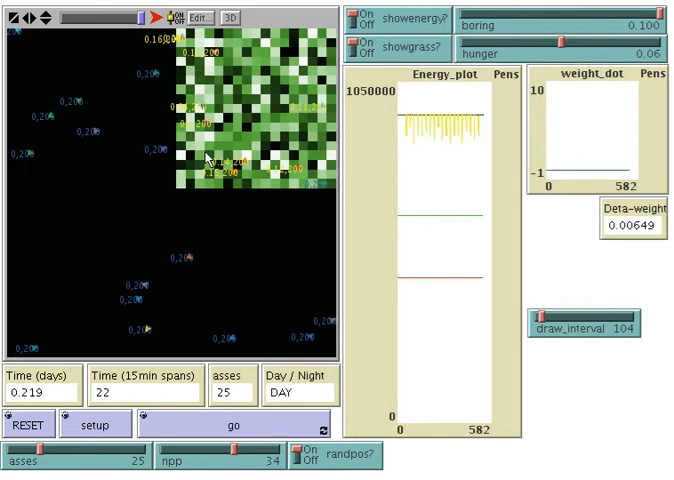
pyautogui.moveTo(204, 184)
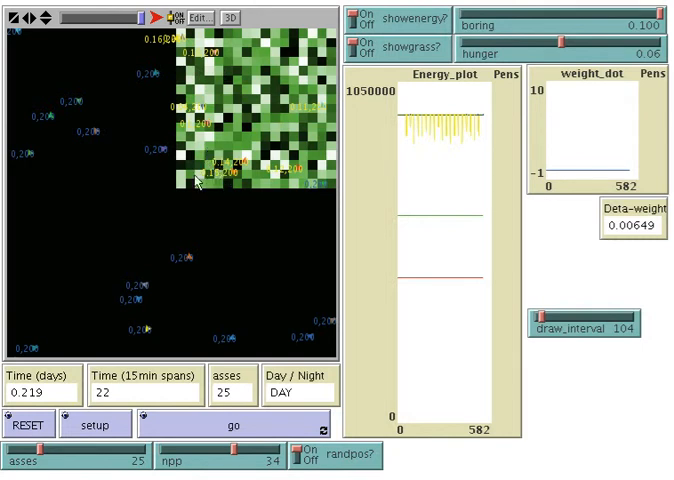
pyautogui.moveTo(238, 188)
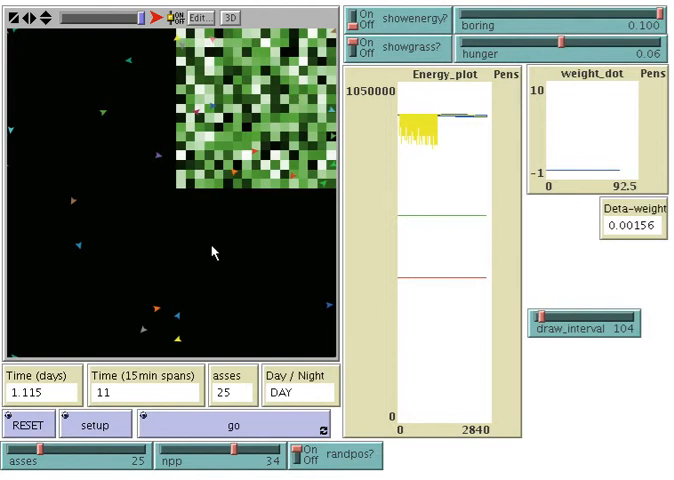
pyautogui.moveTo(202, 198)
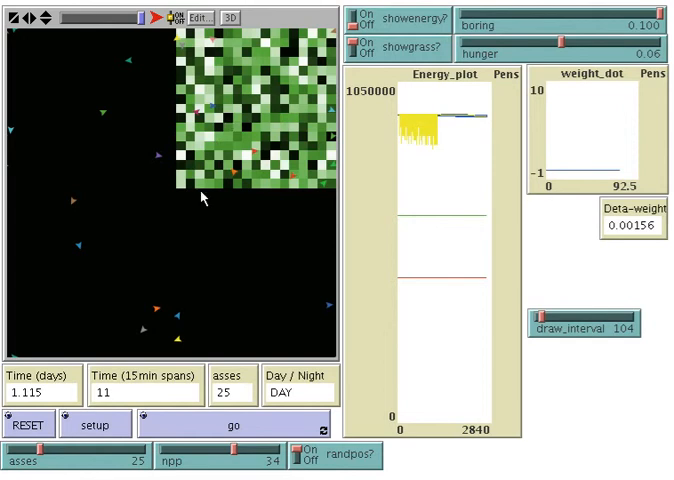
pyautogui.moveTo(528, 38)
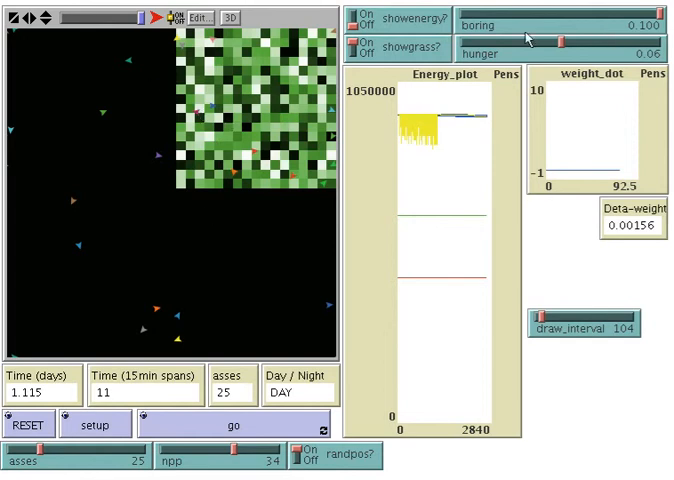
pyautogui.moveTo(484, 46)
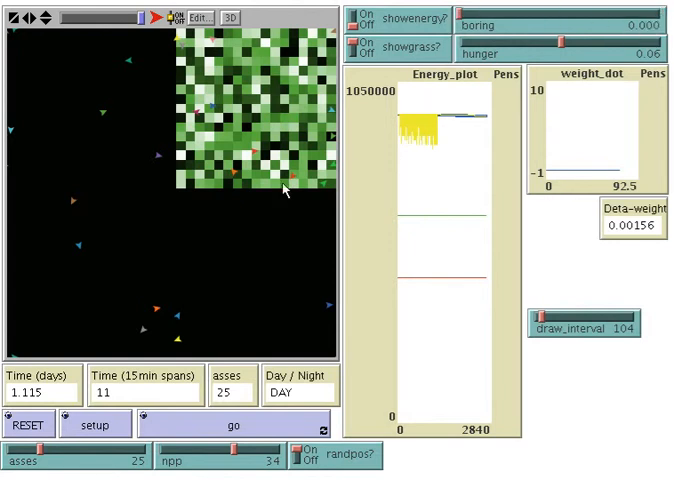
pyautogui.moveTo(256, 156)
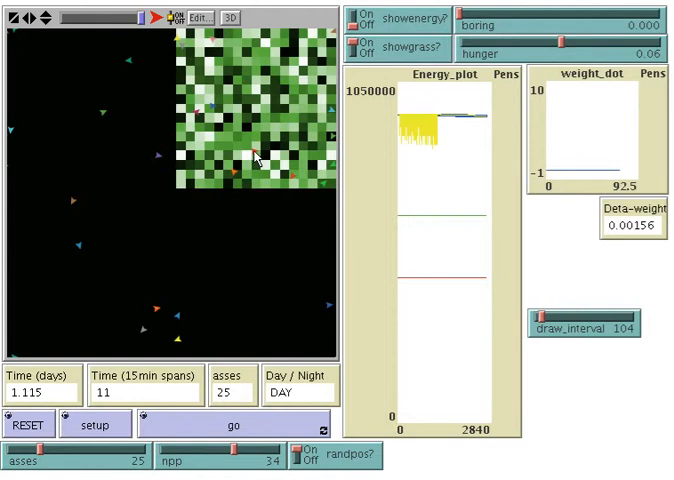
pyautogui.moveTo(364, 100)
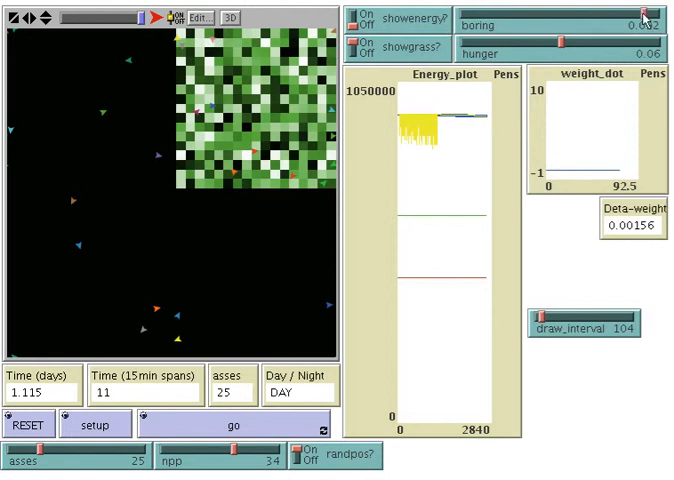
# Adjust the boring slider, settling at about 0.06
pyautogui.moveTo(634, 14); pyautogui.dragTo(660, 14)
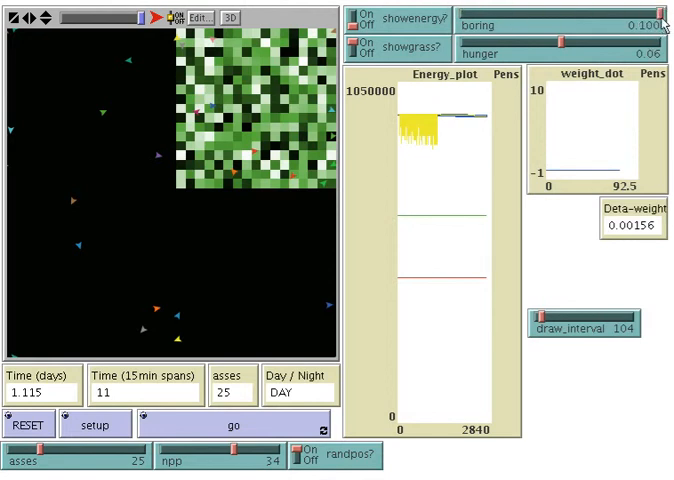
pyautogui.moveTo(260, 192)
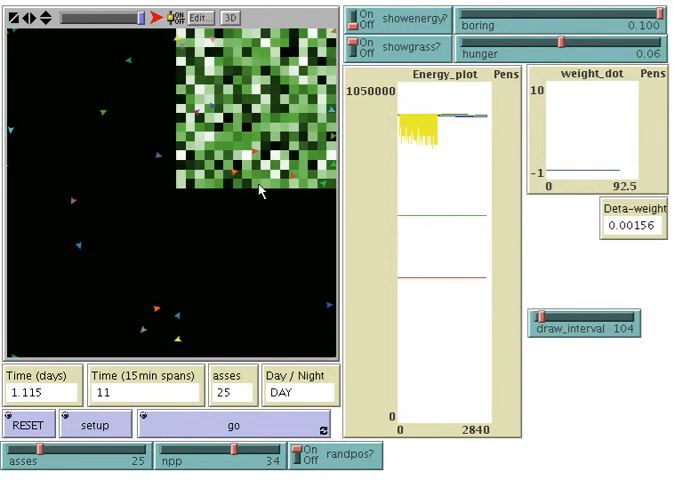
pyautogui.moveTo(276, 44)
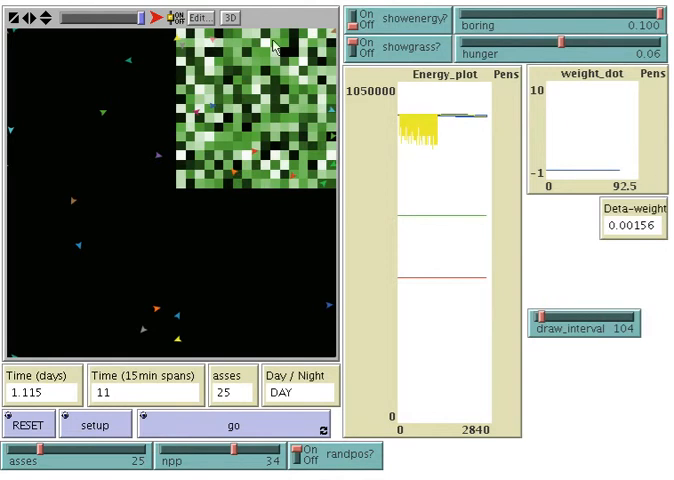
pyautogui.moveTo(268, 198)
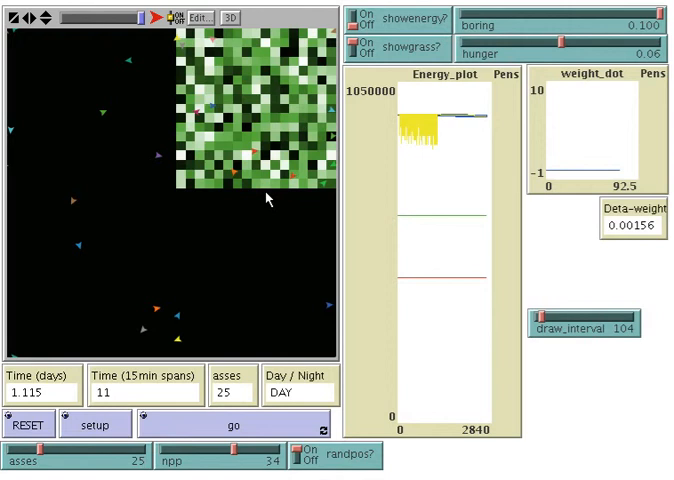
pyautogui.moveTo(264, 150)
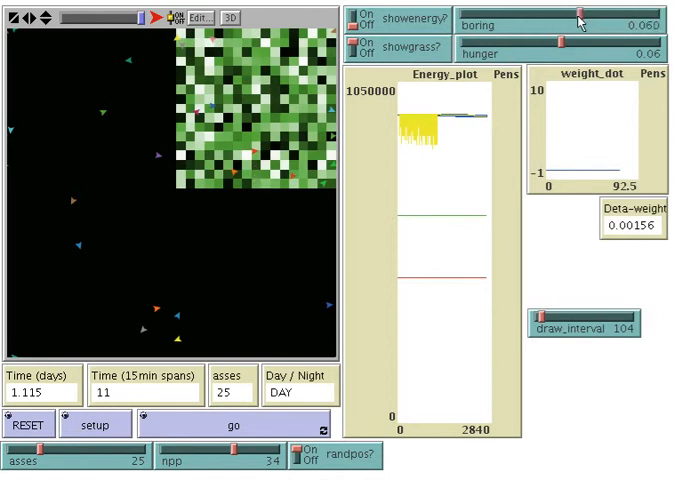
pyautogui.moveTo(576, 20); pyautogui.dragTo(560, 20)
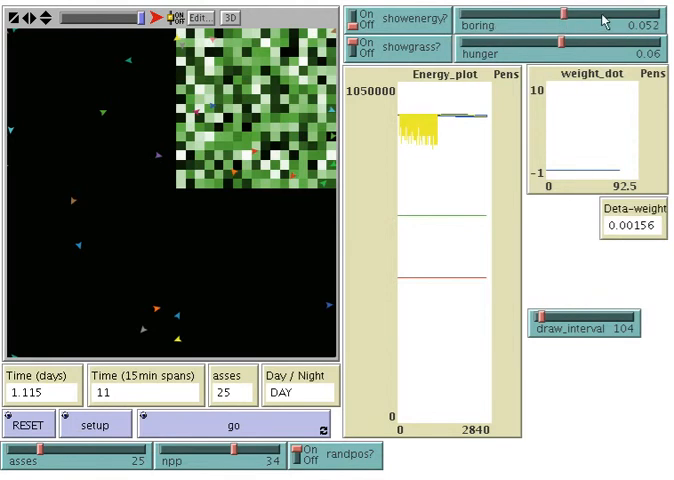
pyautogui.moveTo(284, 240)
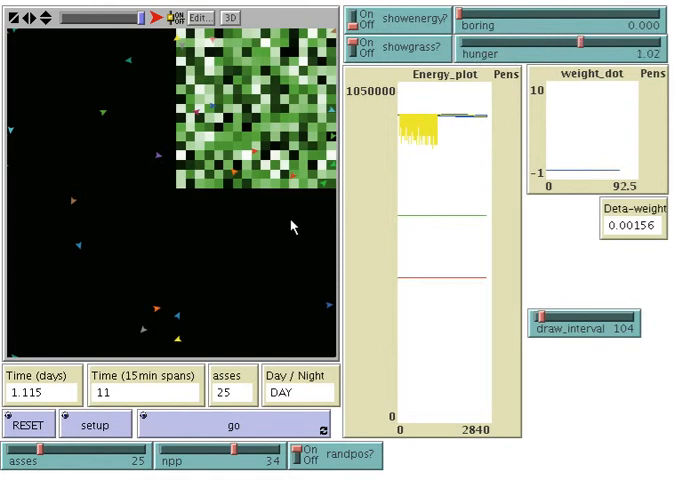
pyautogui.moveTo(298, 240)
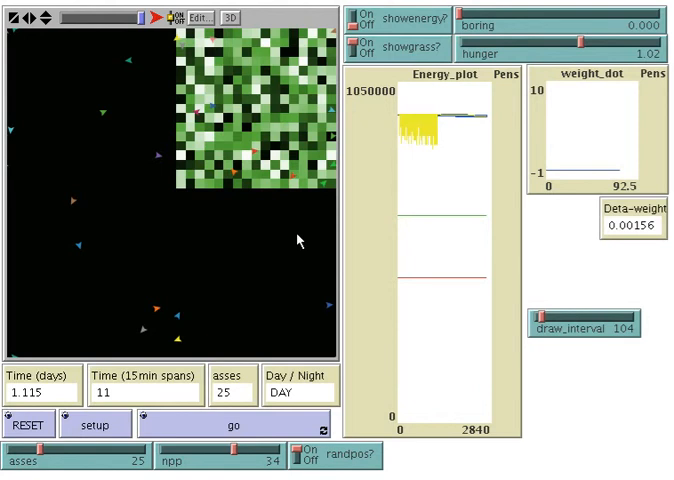
pyautogui.moveTo(246, 198)
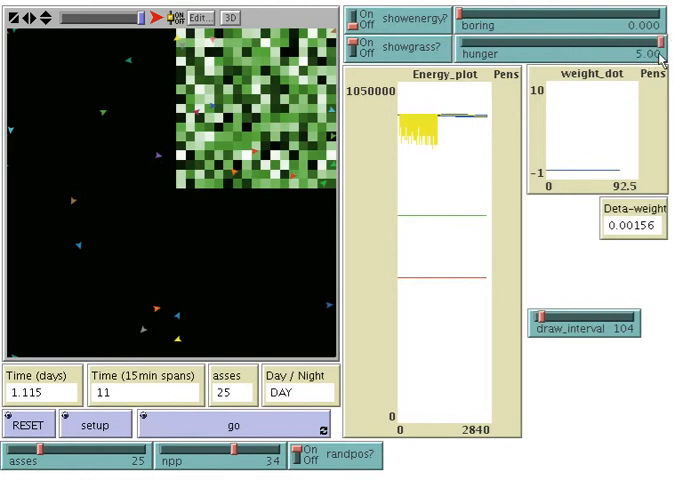
pyautogui.moveTo(236, 232)
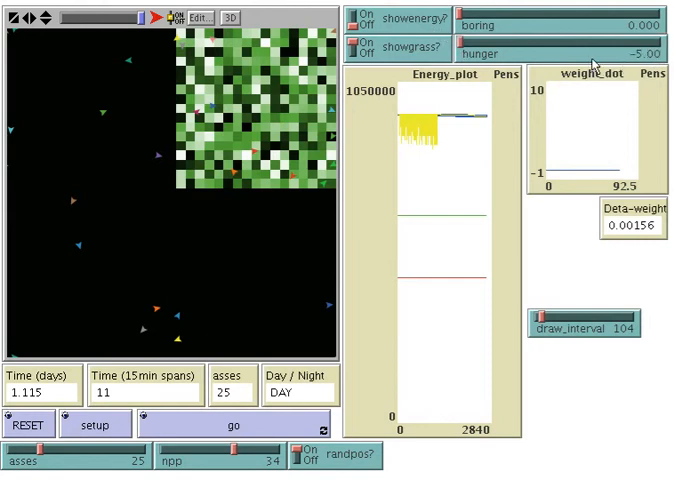
pyautogui.moveTo(464, 50)
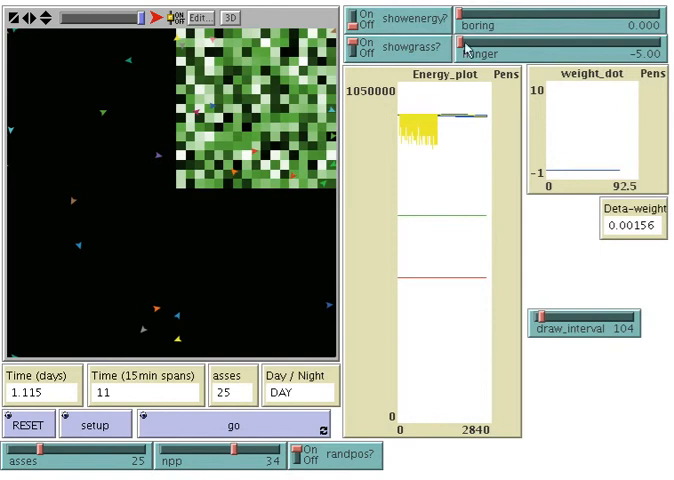
# Move the hunger slider up and back down to about -1.81
pyautogui.moveTo(464, 52); pyautogui.dragTo(650, 52)
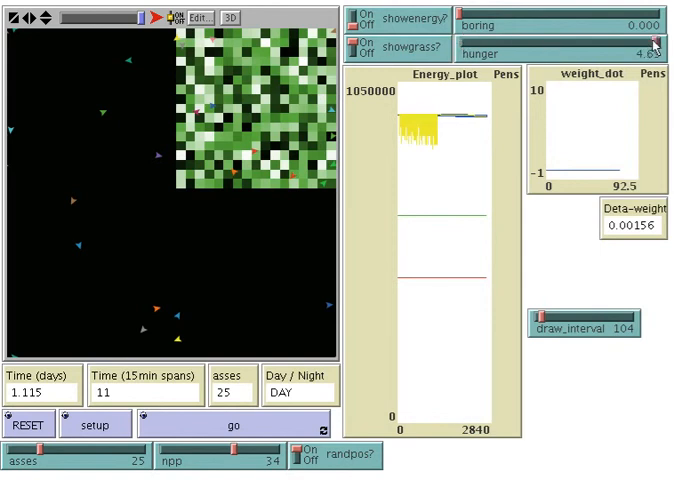
pyautogui.moveTo(656, 52); pyautogui.dragTo(510, 52)
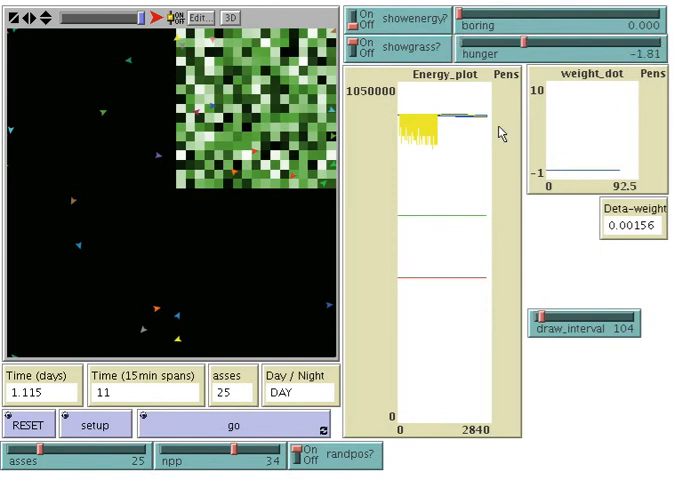
pyautogui.moveTo(240, 274)
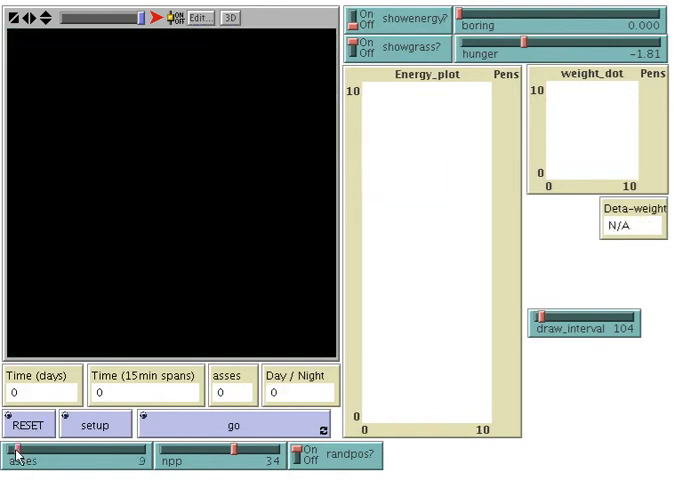
# Lower the 'asses' slider to 2 animals before setting up the world again
pyautogui.moveTo(120, 464); pyautogui.dragTo(30, 464)
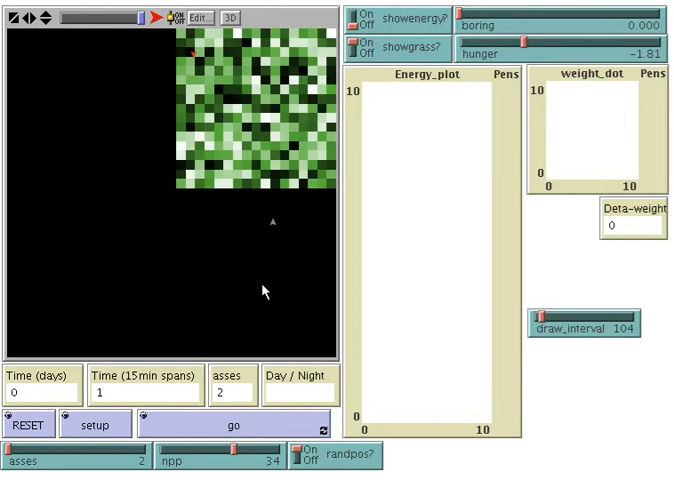
# Start the go loop so the two animals forage and the energy plot records them
pyautogui.click(234, 424)
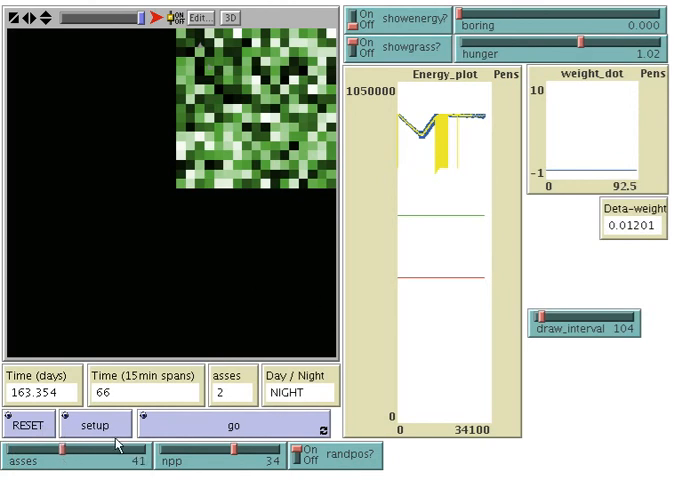
pyautogui.moveTo(236, 454)
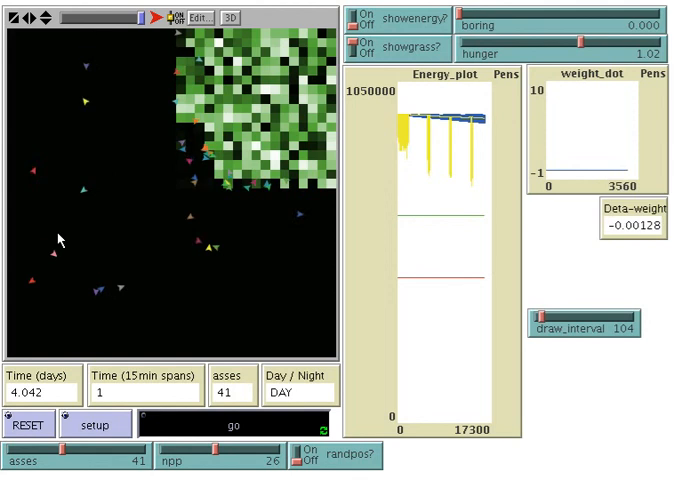
# Keep the 41-animal run with npp 26 going past day 4 via the go button
pyautogui.click(240, 424)
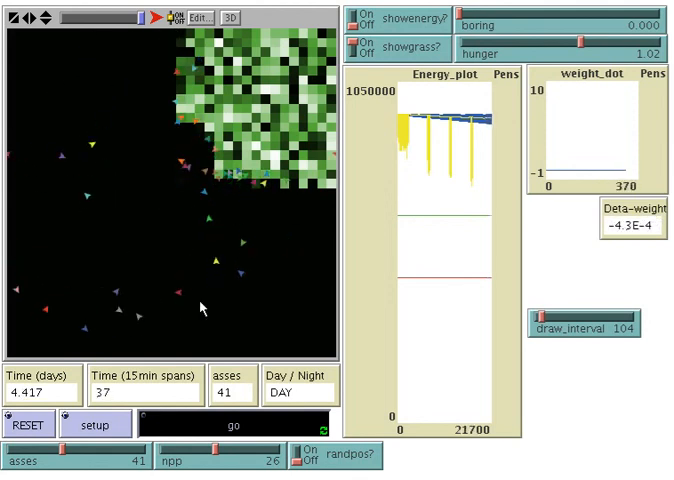